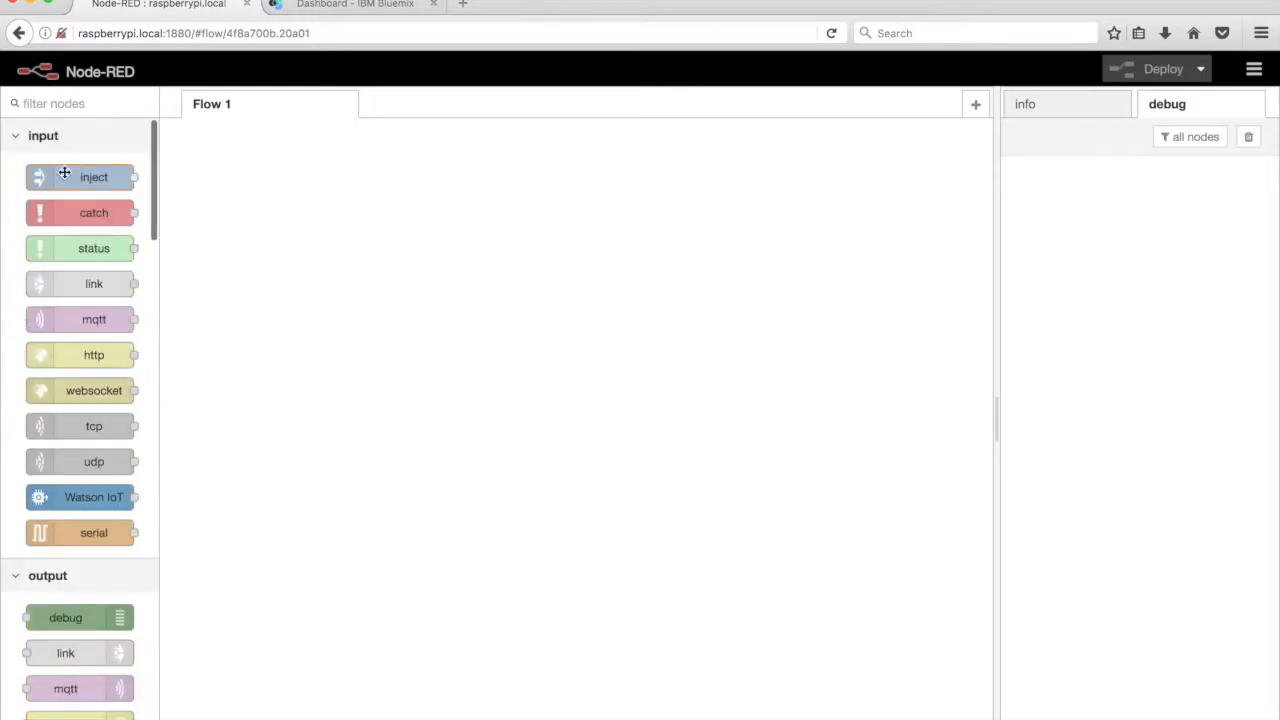
Place an inject node on Flow 1 and set its payload type to string
drag(93, 177, 302, 260)
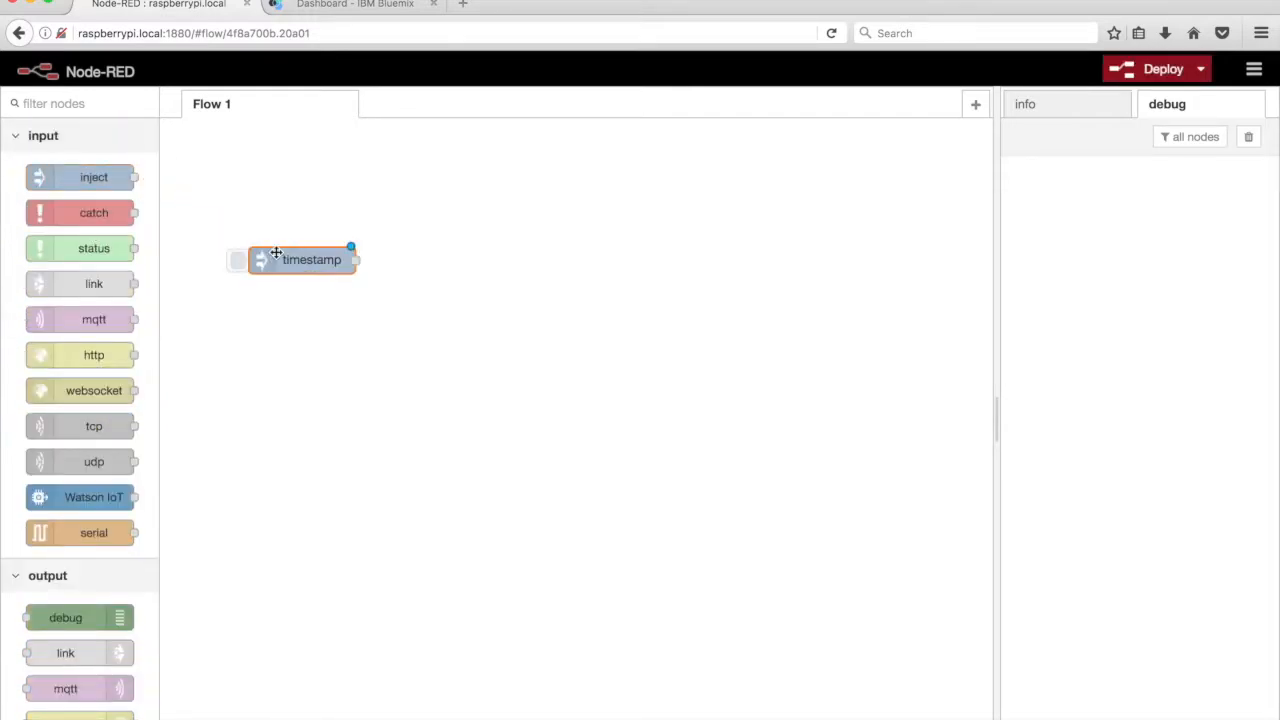
double_click(311, 260)
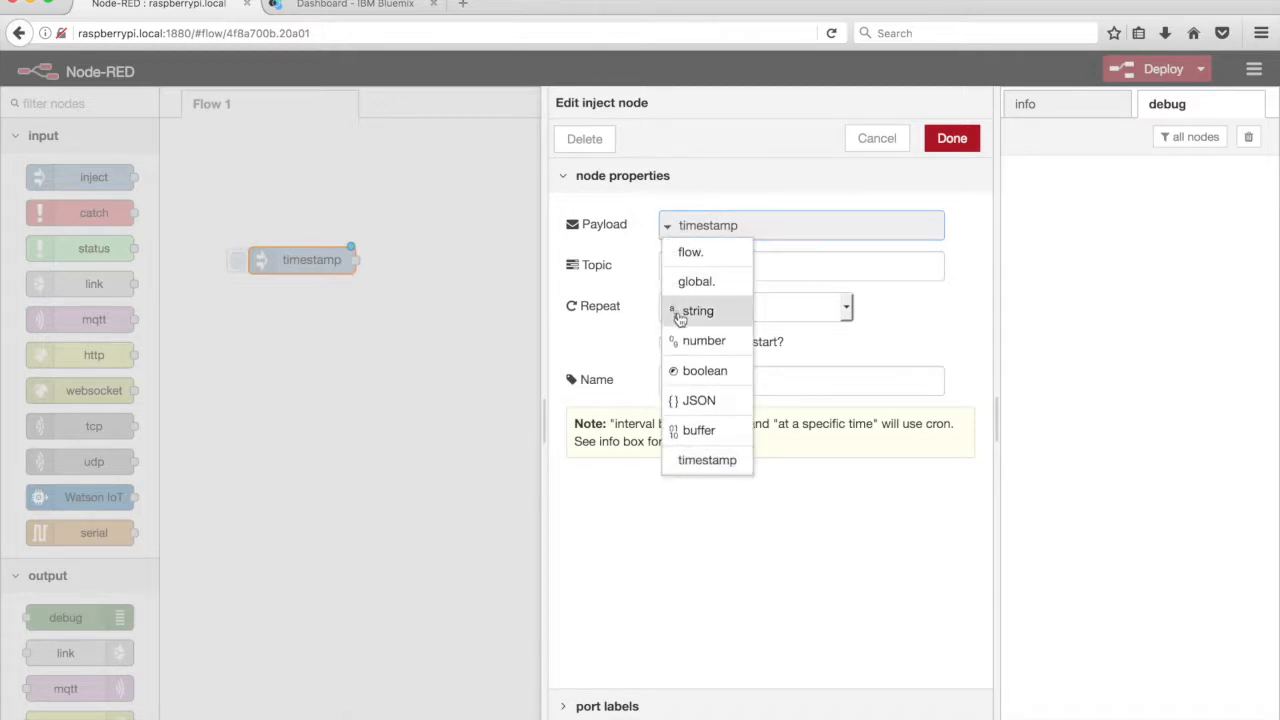
click(697, 311)
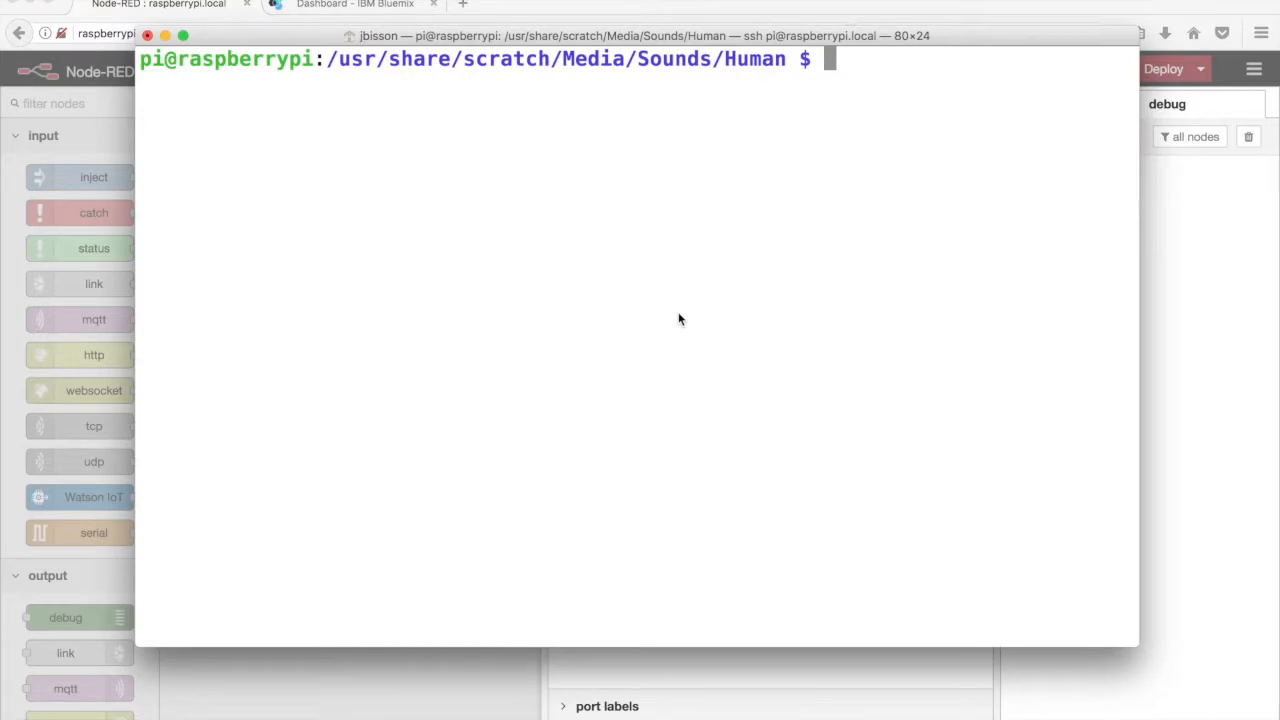
List the Sounds/Human folder over ssh and copy its path for the Laugh-female.wav payload
text(ls)
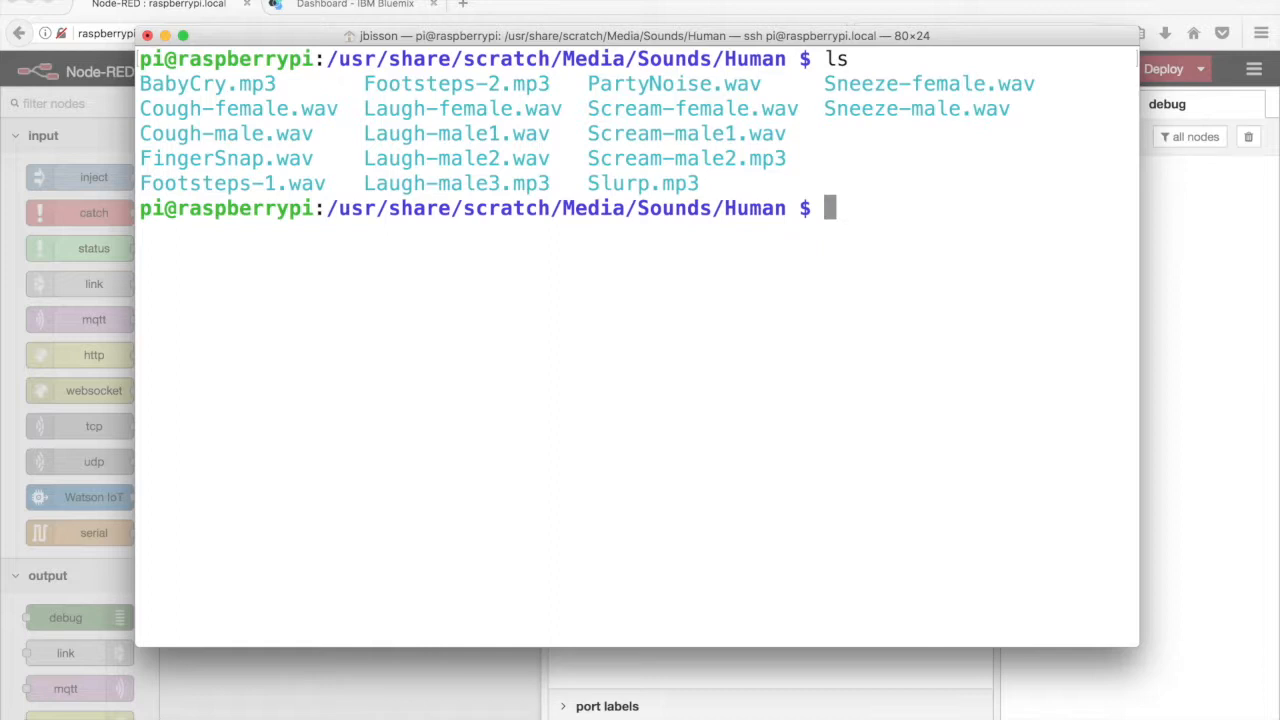
mouse_move(405, 292)
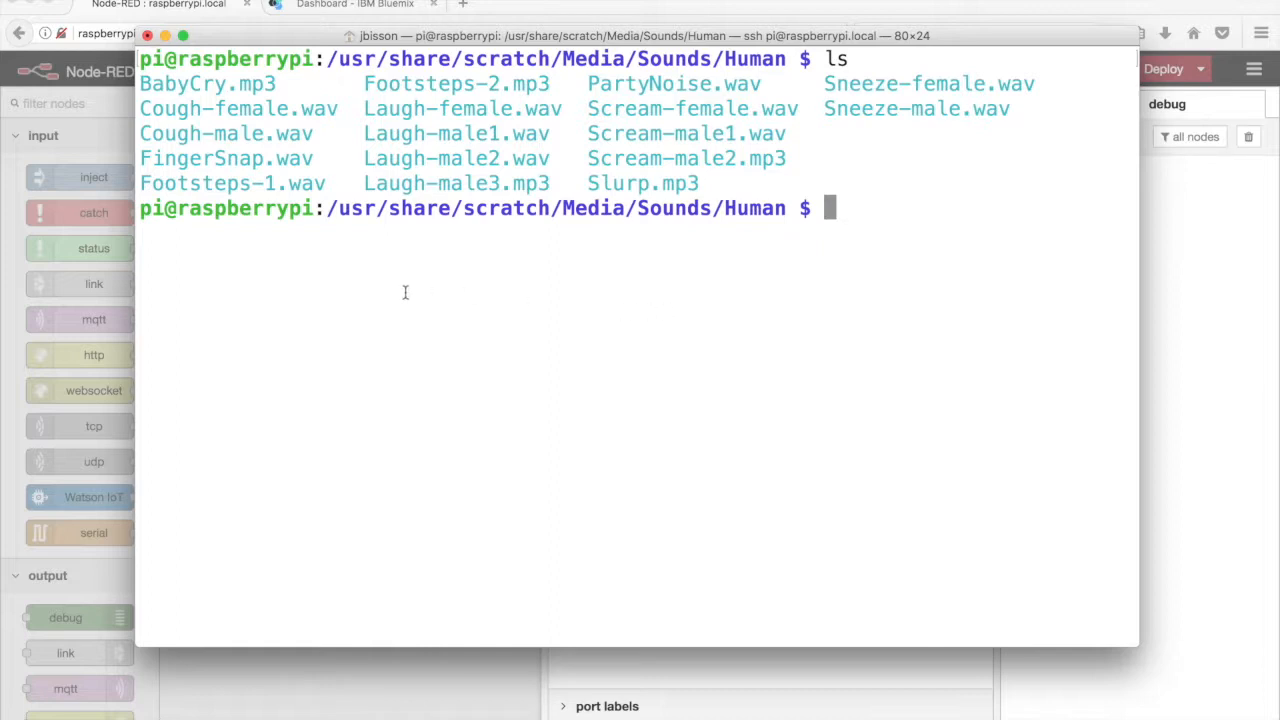
drag(327, 208, 787, 208)
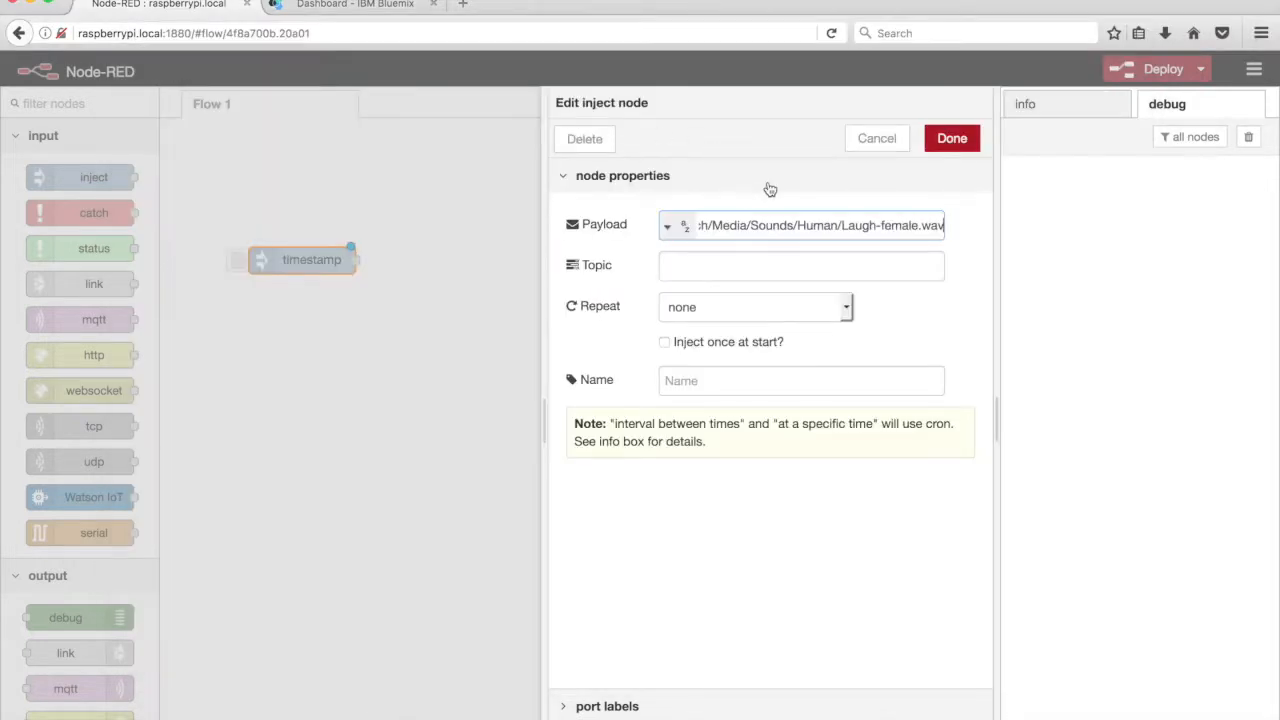
Name the inject node 'Laugh' and save its settings
text(Lau)
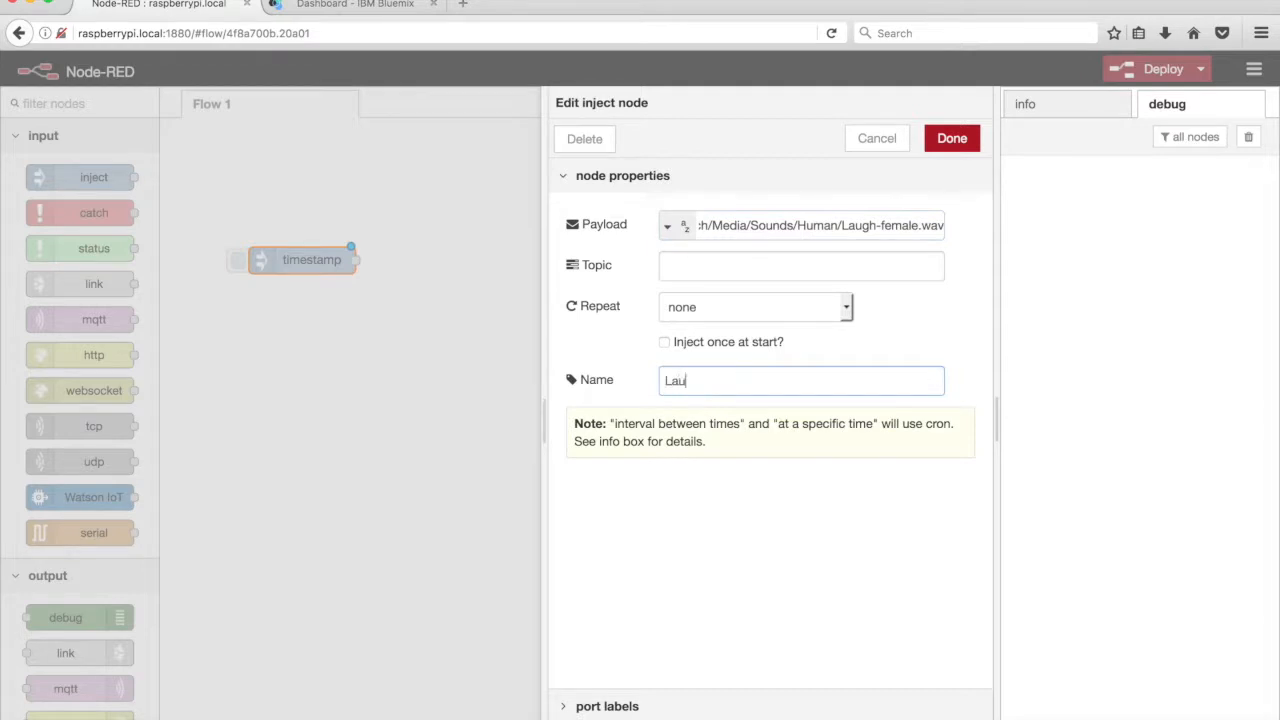
text(gh)
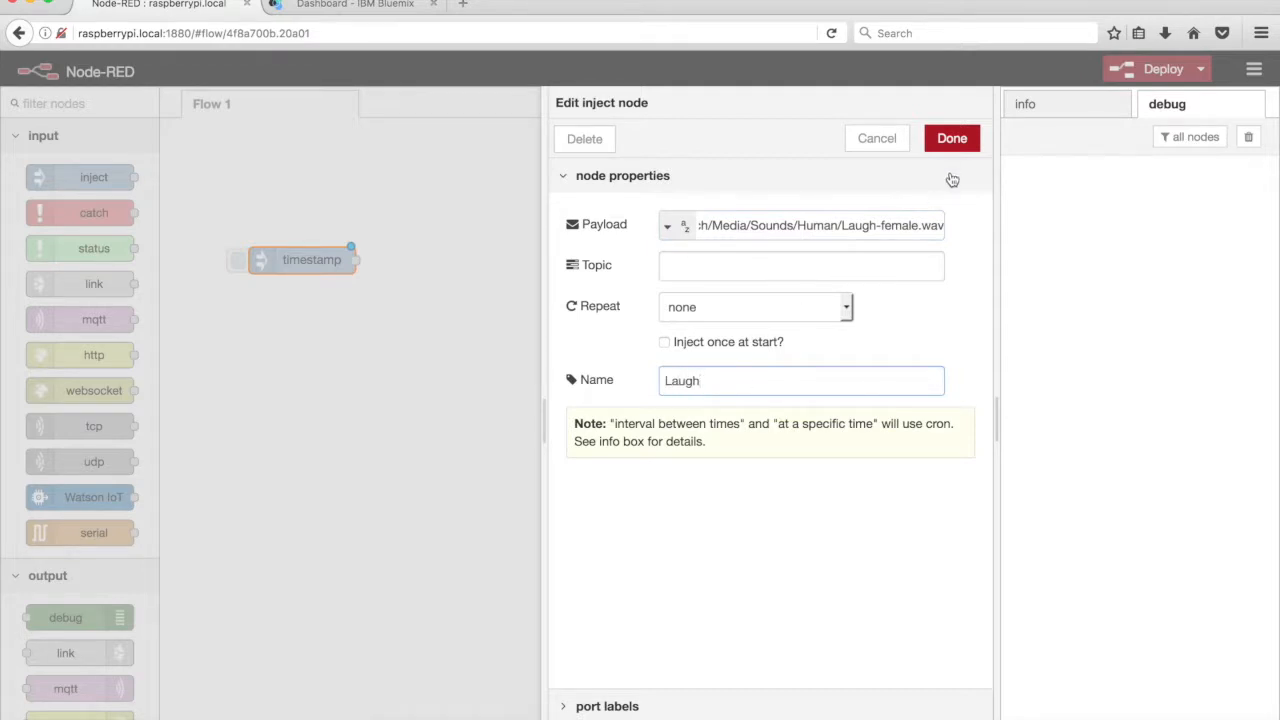
click(951, 138)
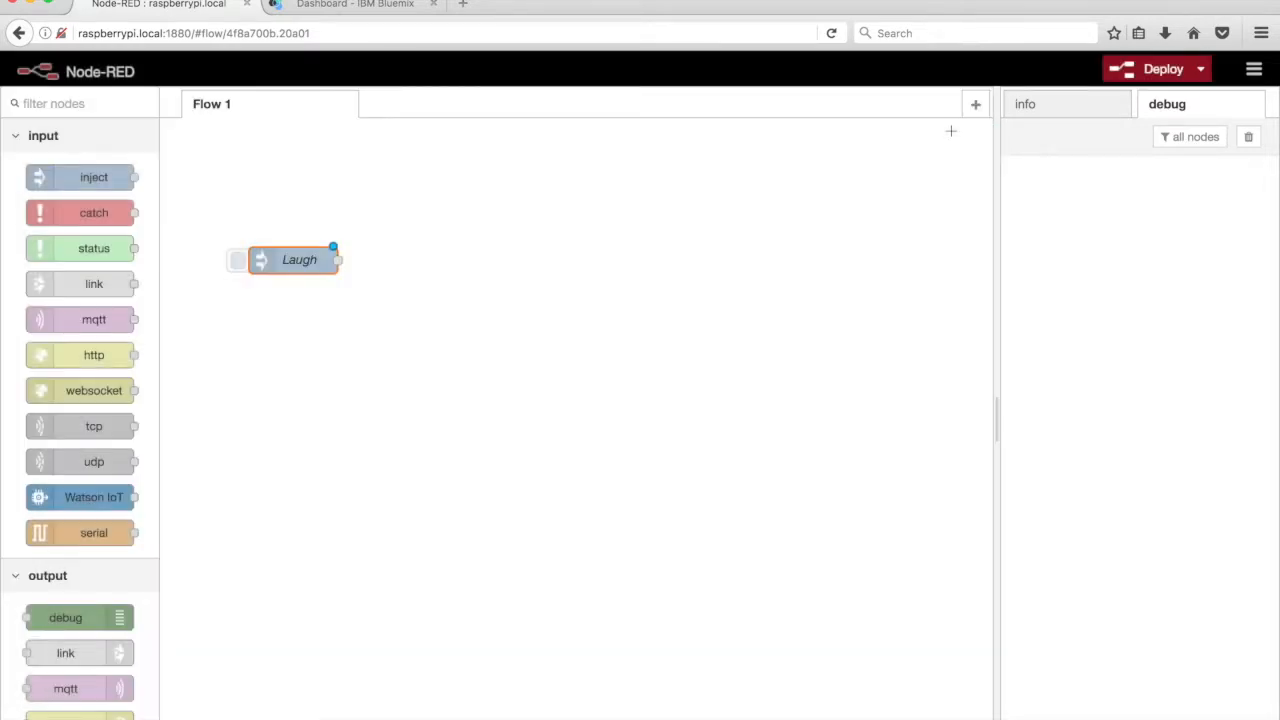
scroll(down, 3)
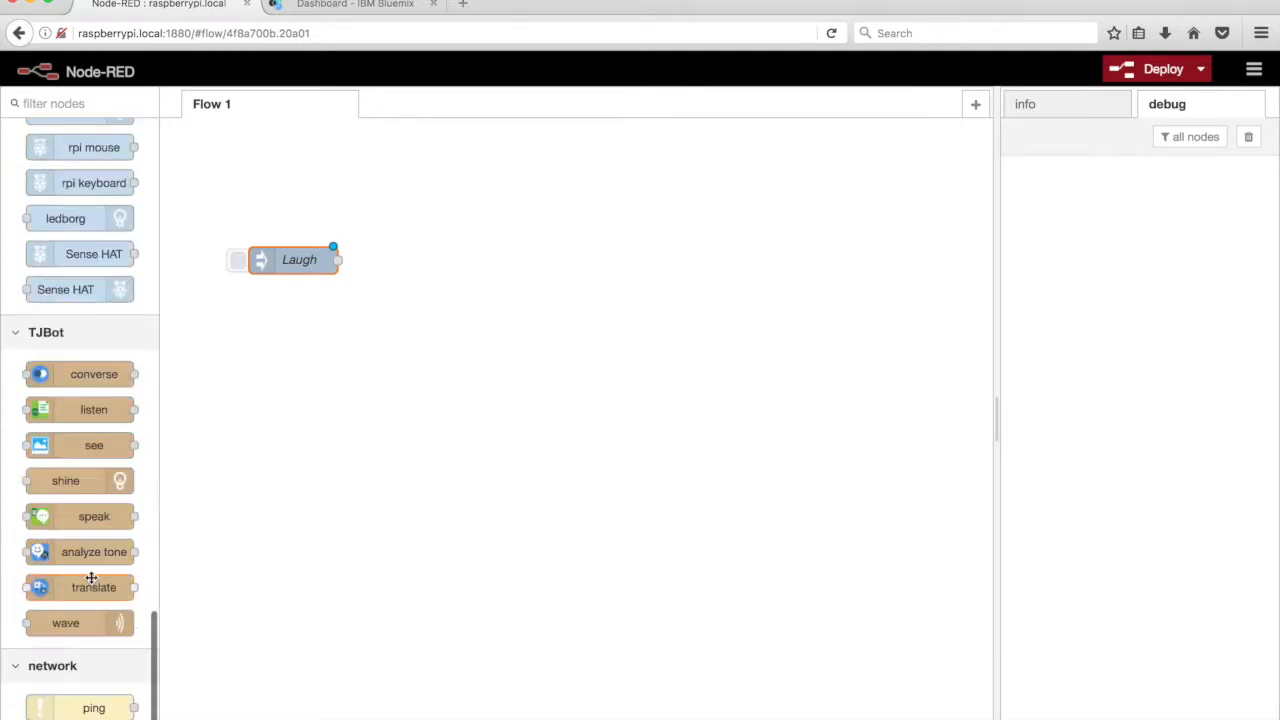
Add a TJBot speak node beside Laugh with a US English bot configuration
drag(94, 516, 435, 256)
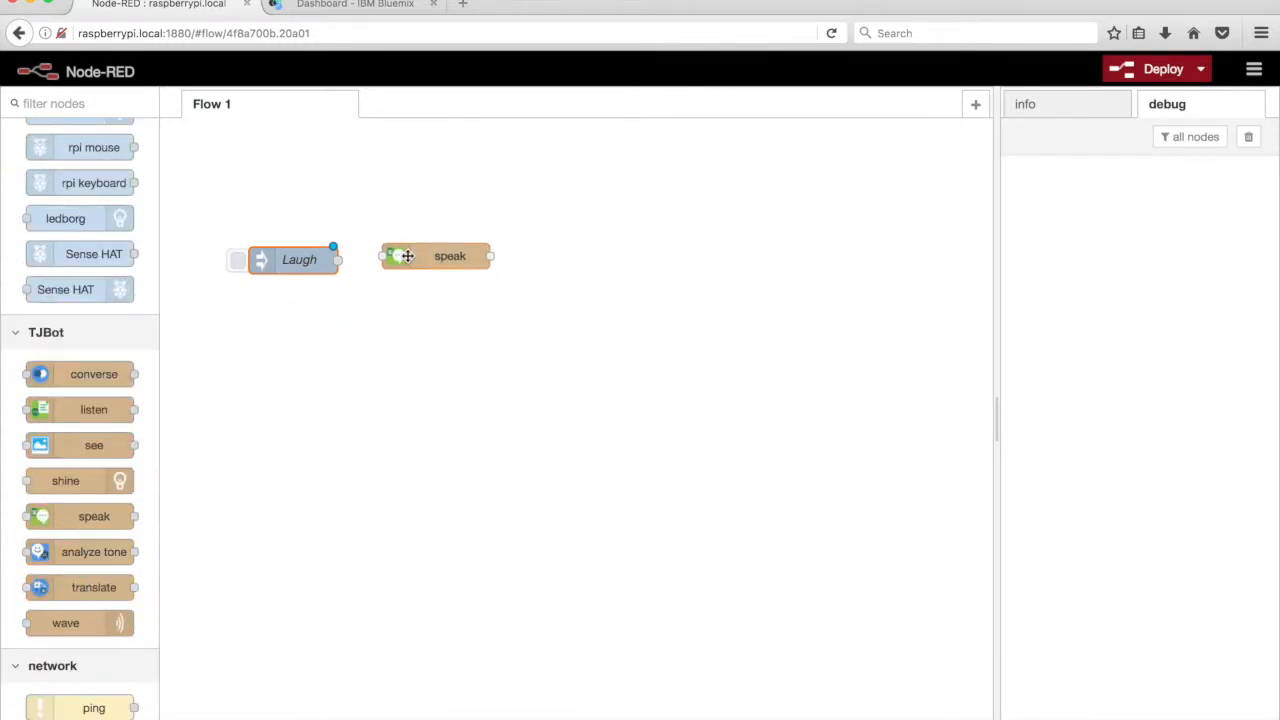
double_click(435, 256)
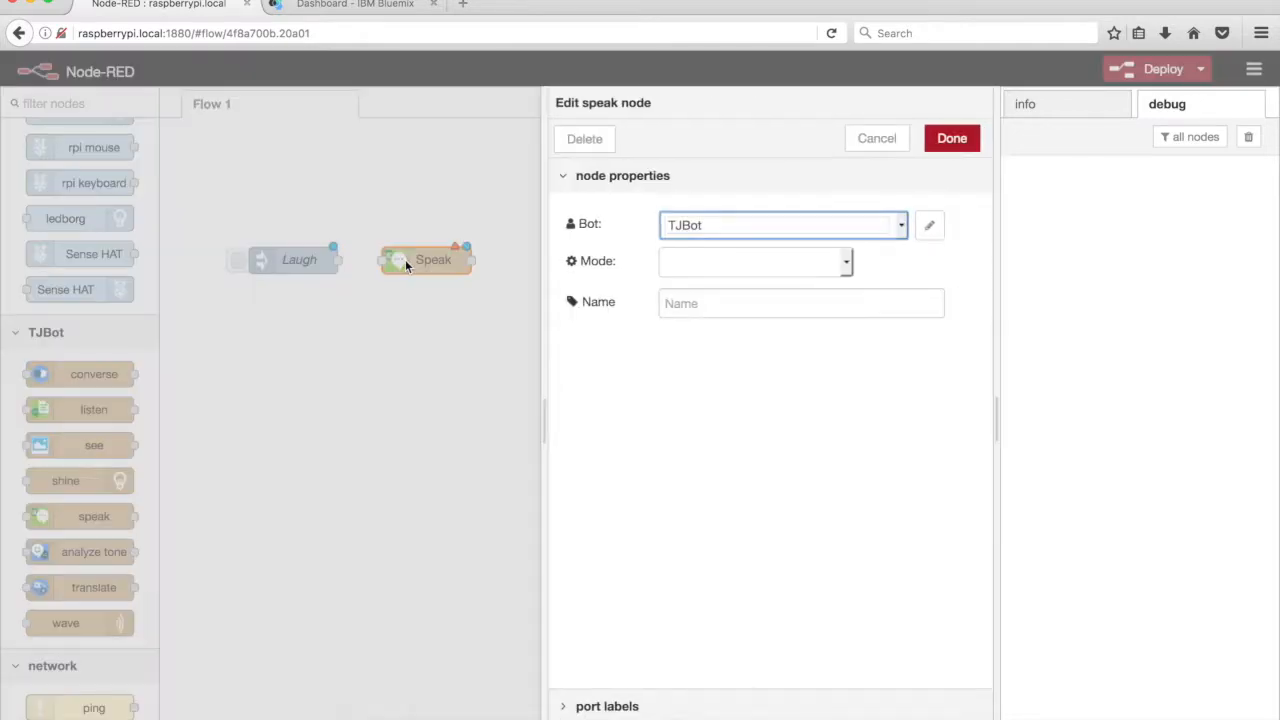
click(929, 224)
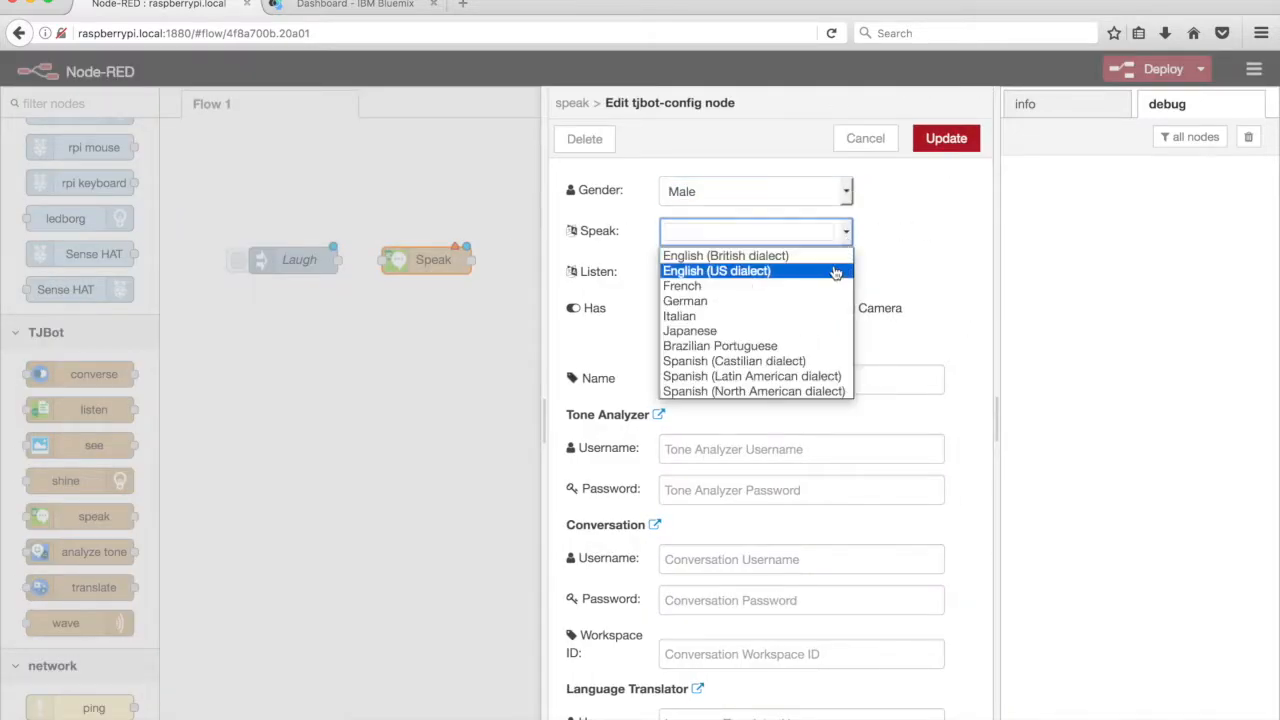
click(716, 271)
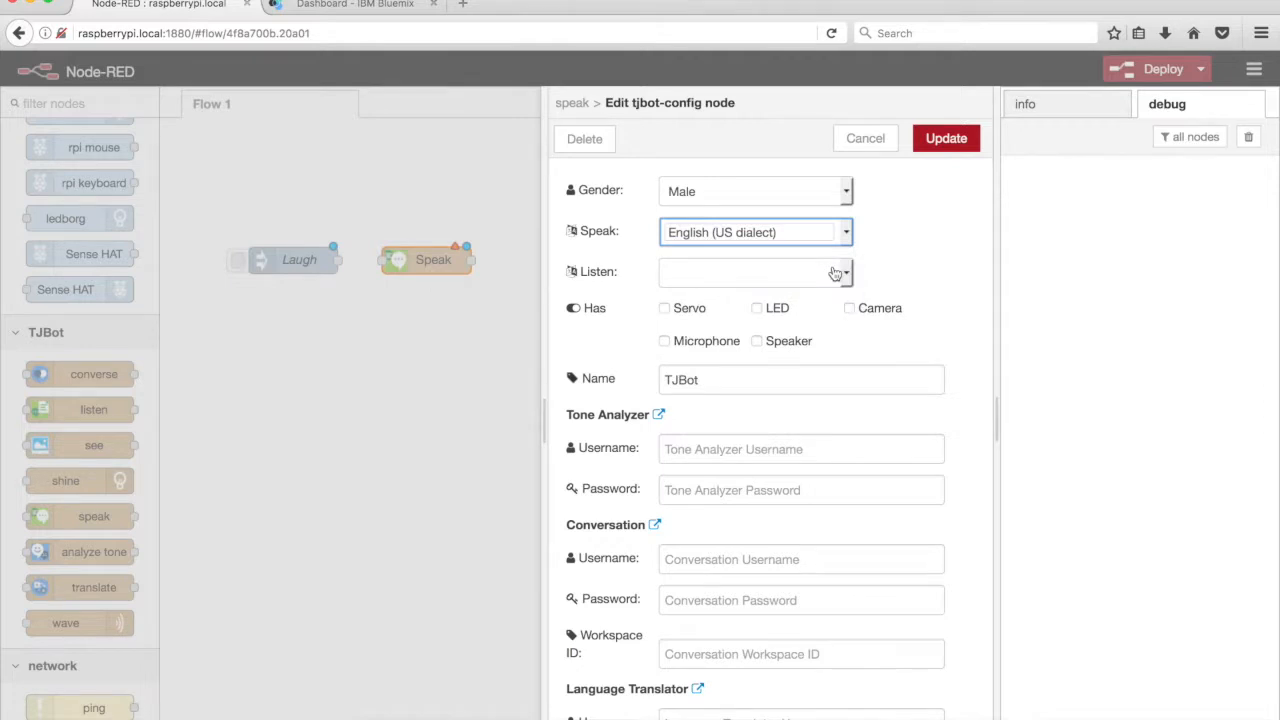
mouse_move(760, 347)
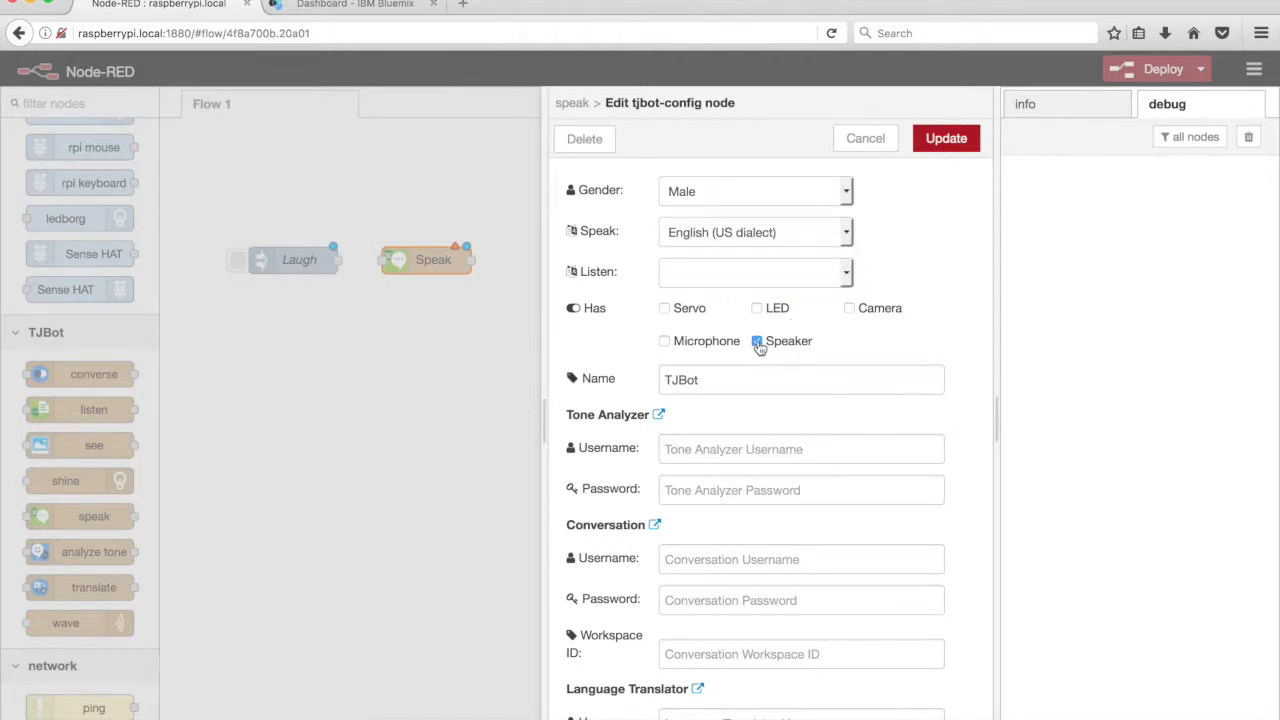
scroll(down, 3)
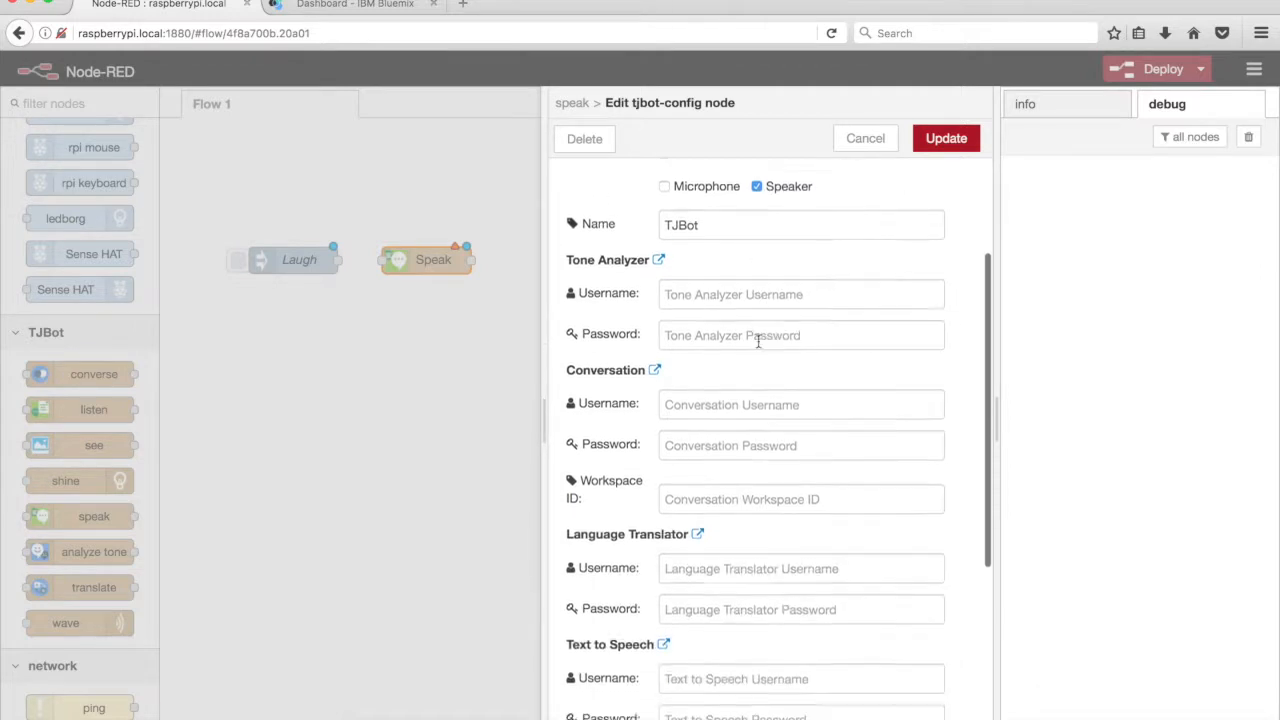
scroll(down, 3)
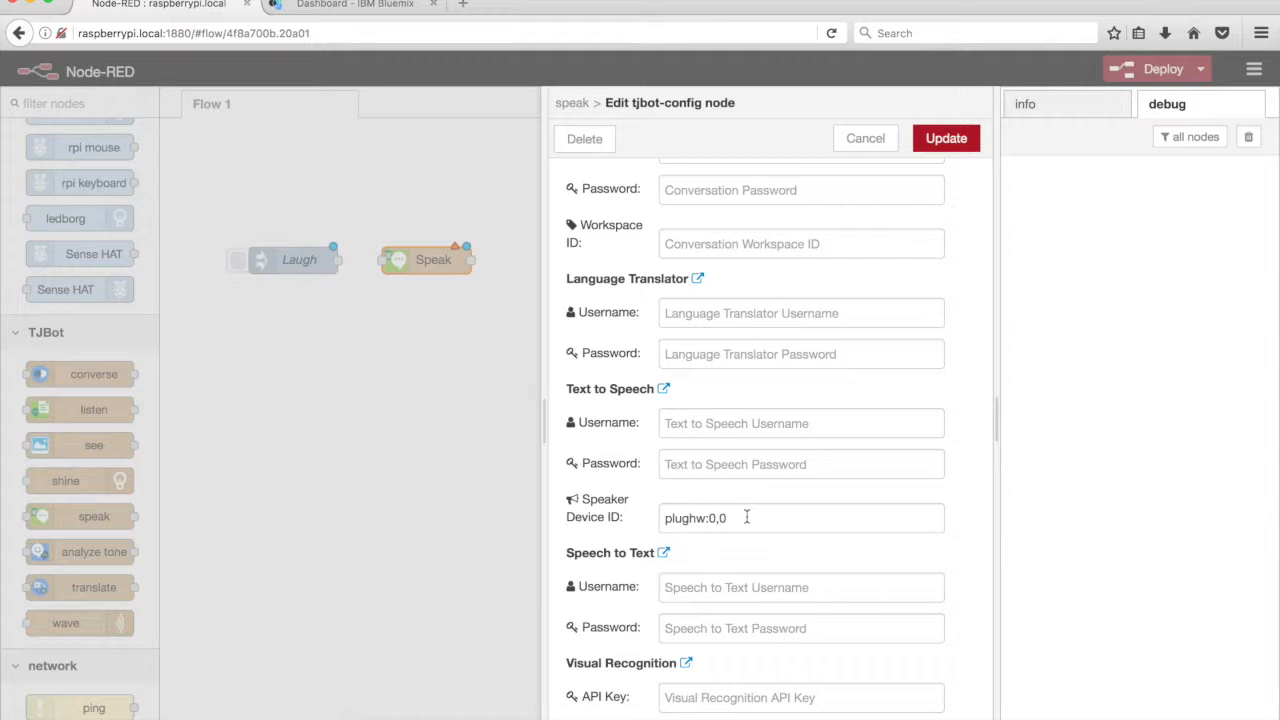
Create the Text to Speech service in Bluemix and reveal its Credentials-1 username and password
click(663, 388)
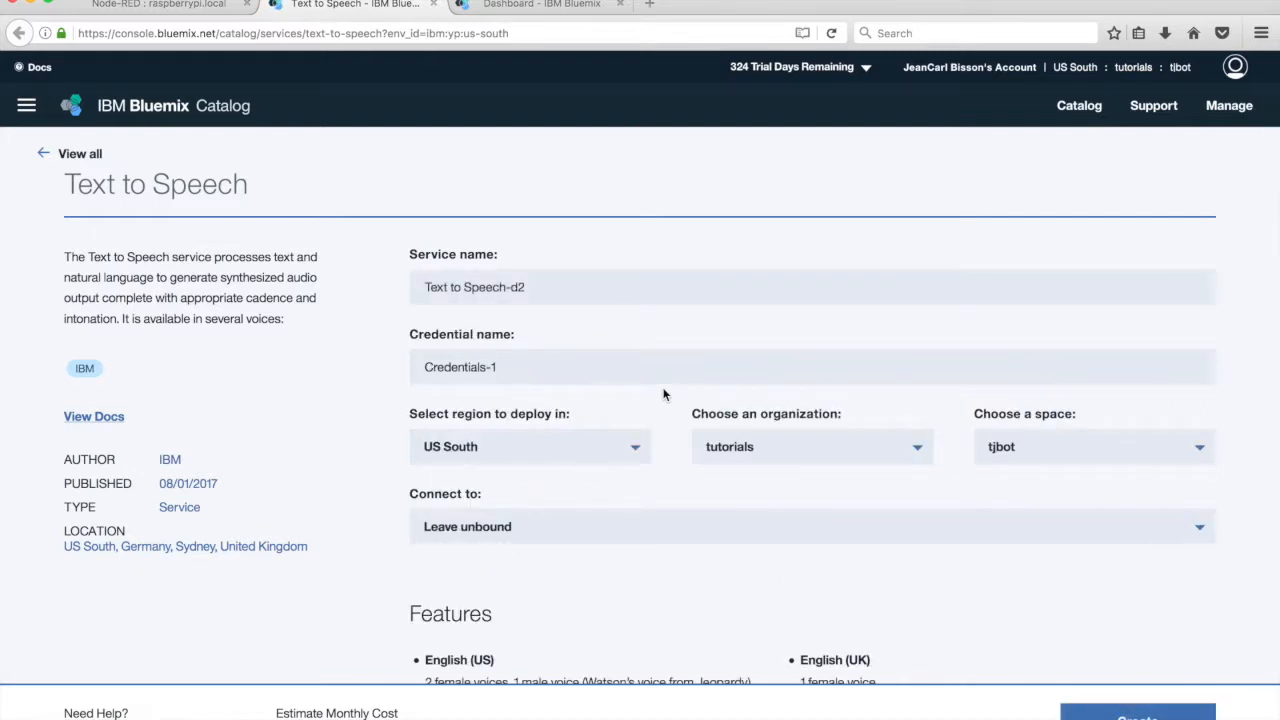
mouse_move(810, 410)
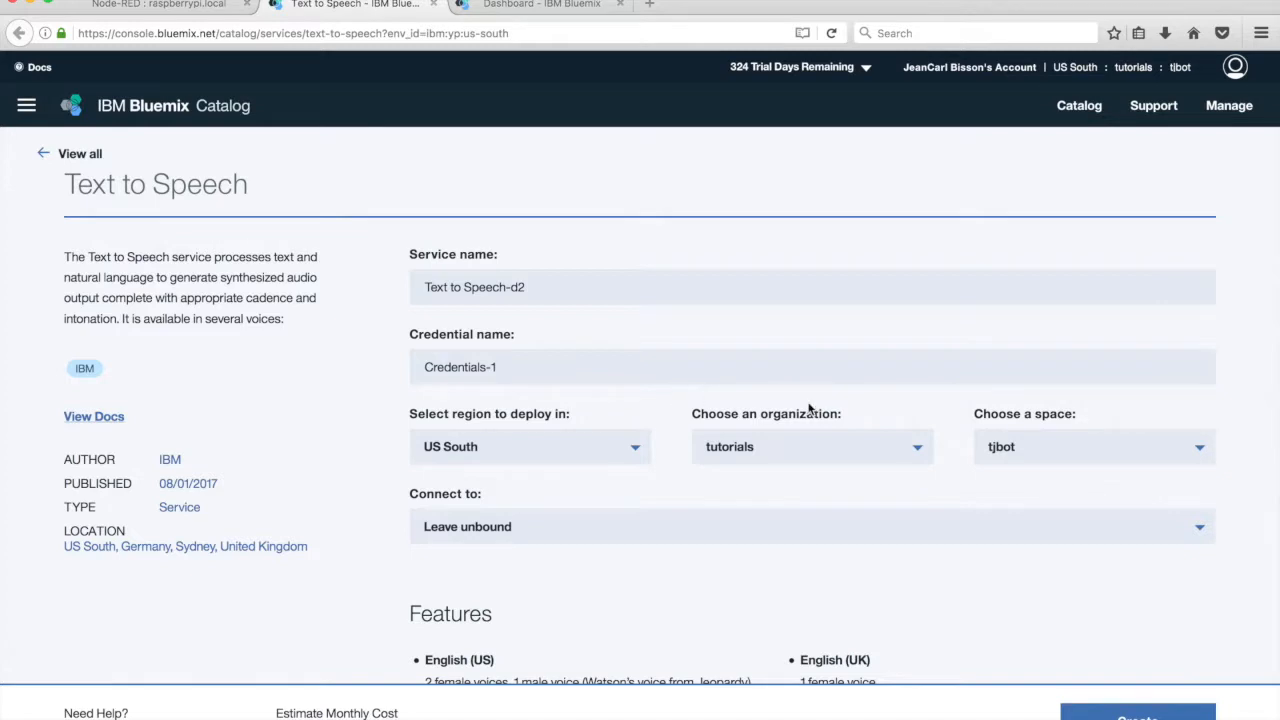
click(1137, 715)
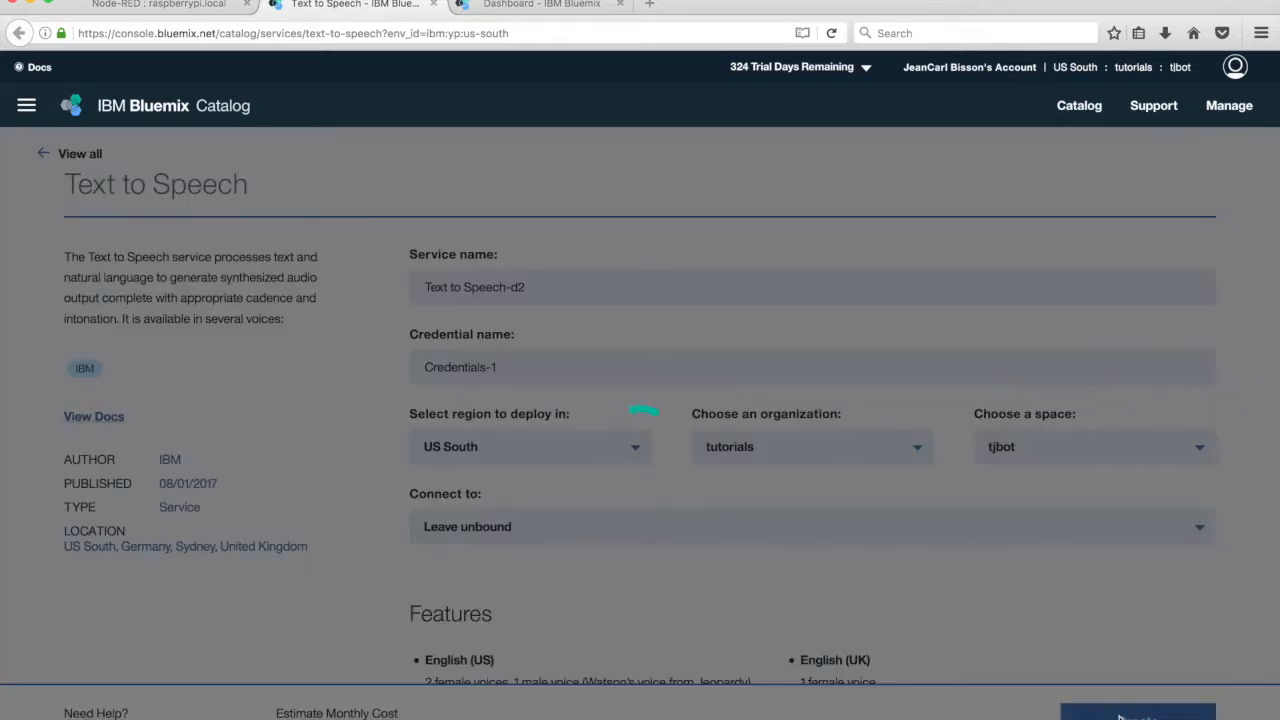
click(1138, 712)
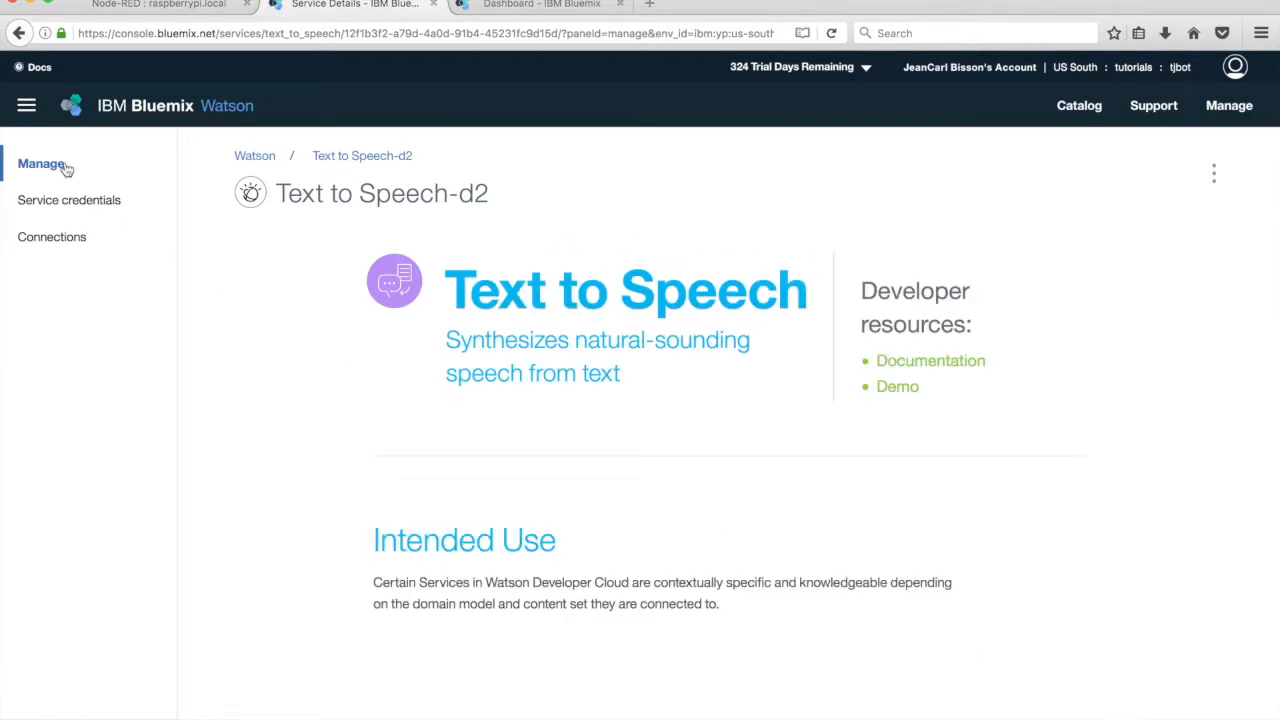
click(69, 200)
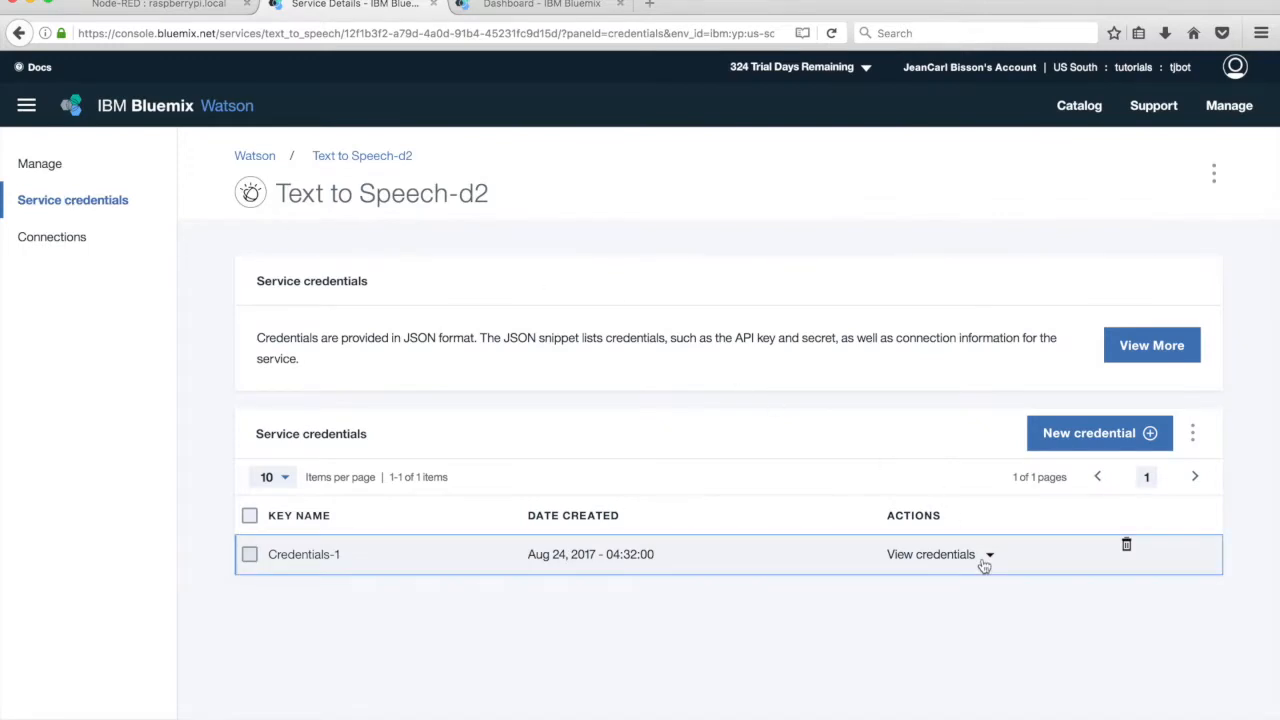
click(930, 554)
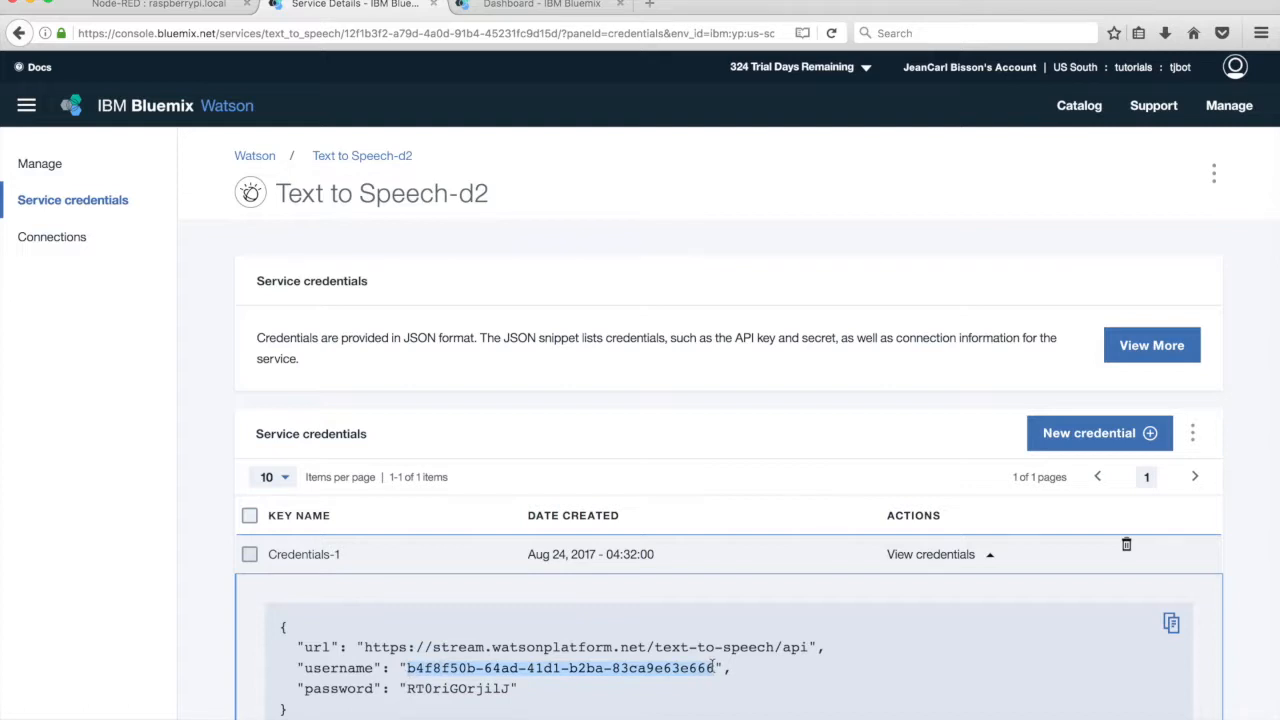
click(157, 5)
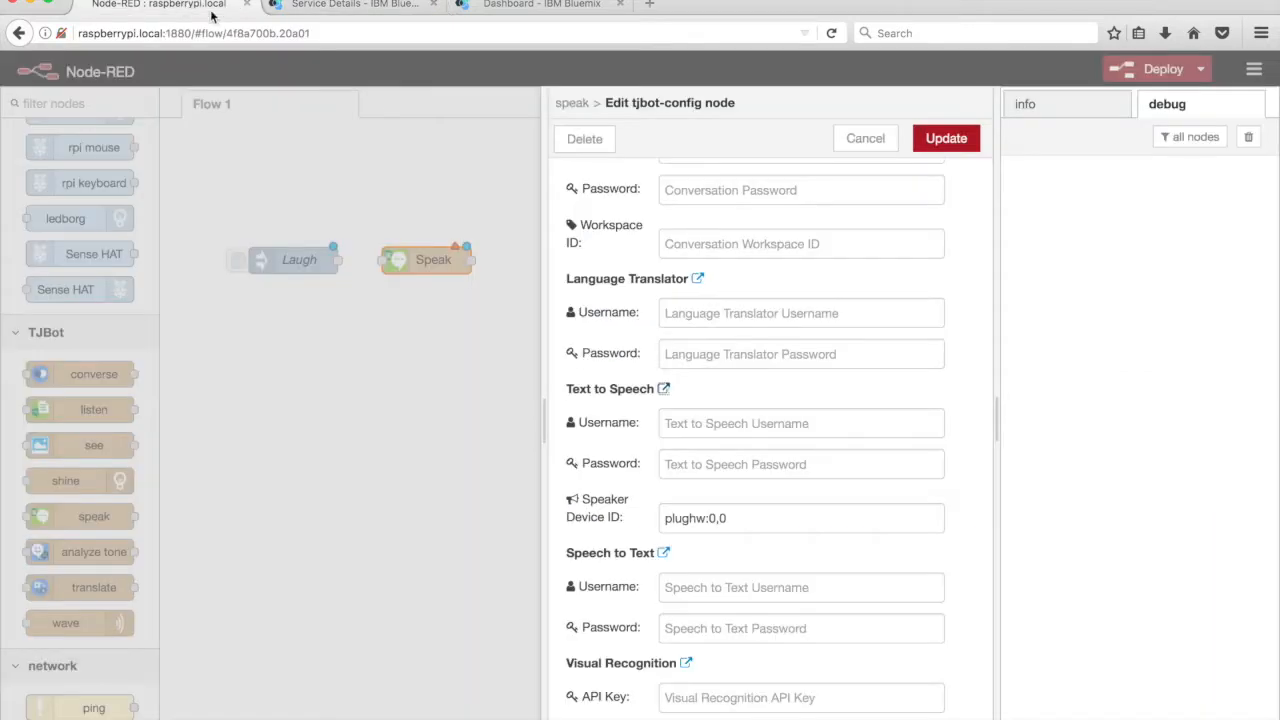
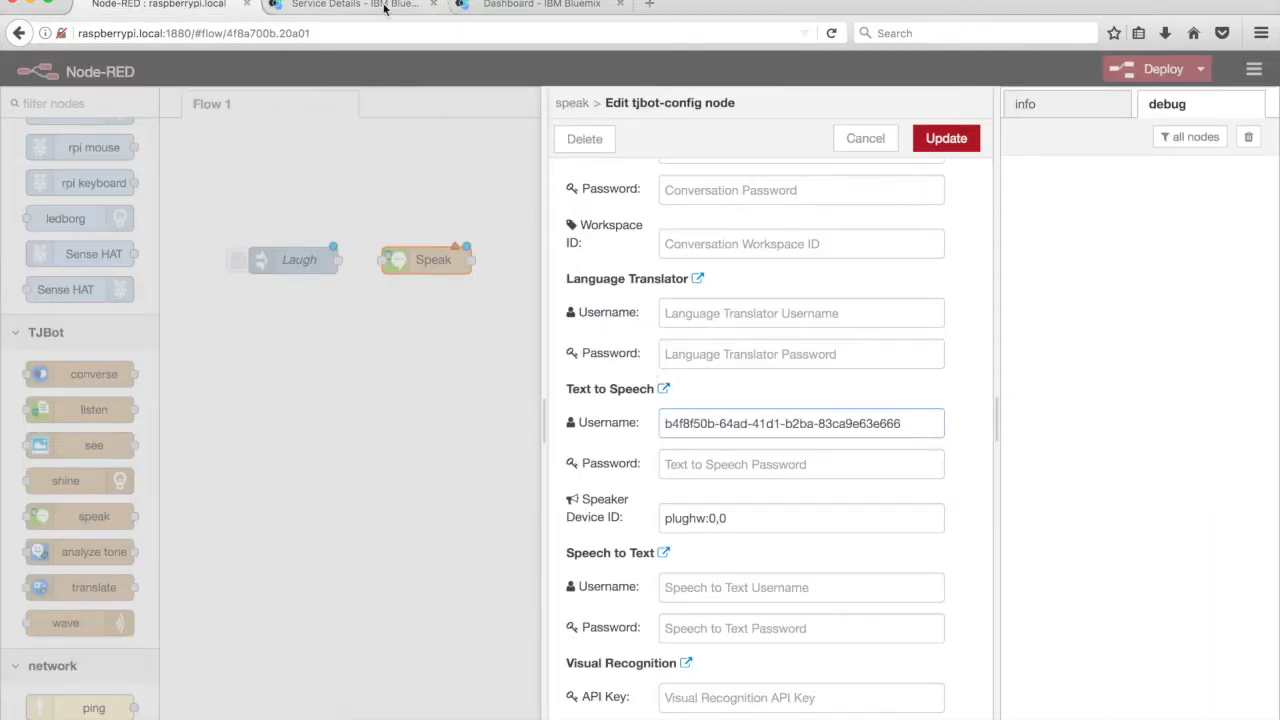
click(350, 6)
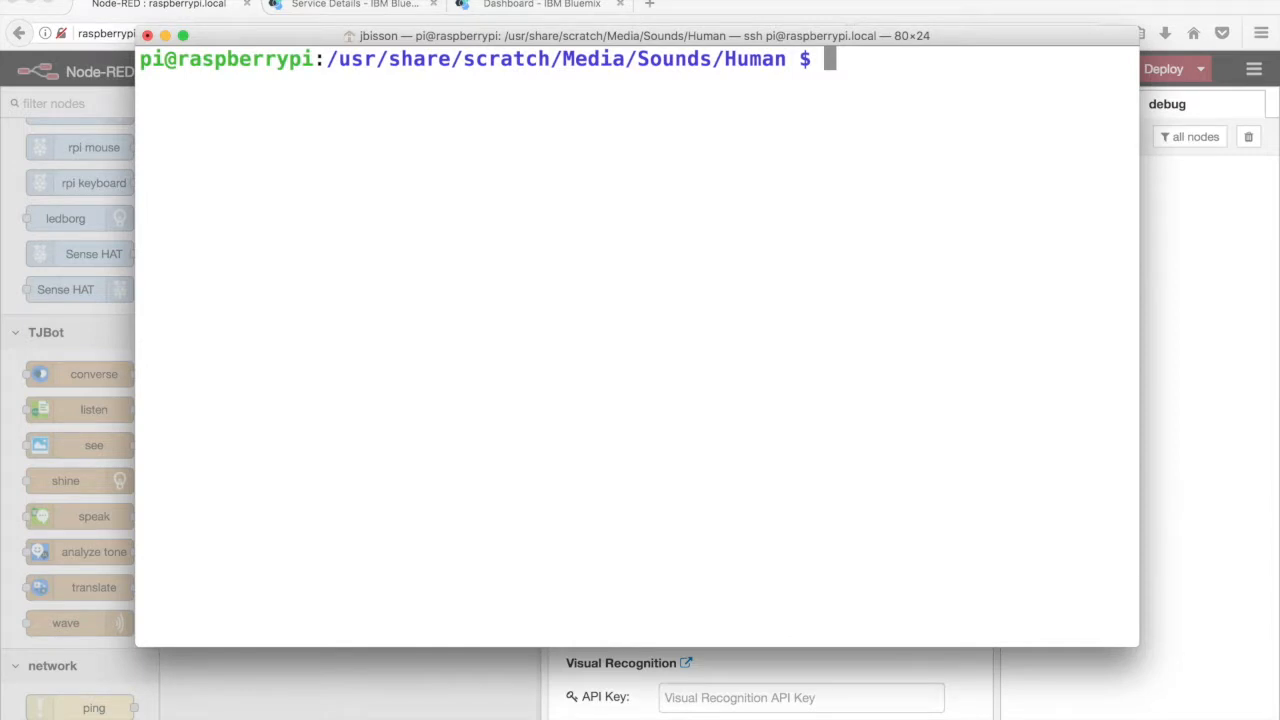
Test sound playback with aplay in the Raspberry Pi terminal
text(aplay)
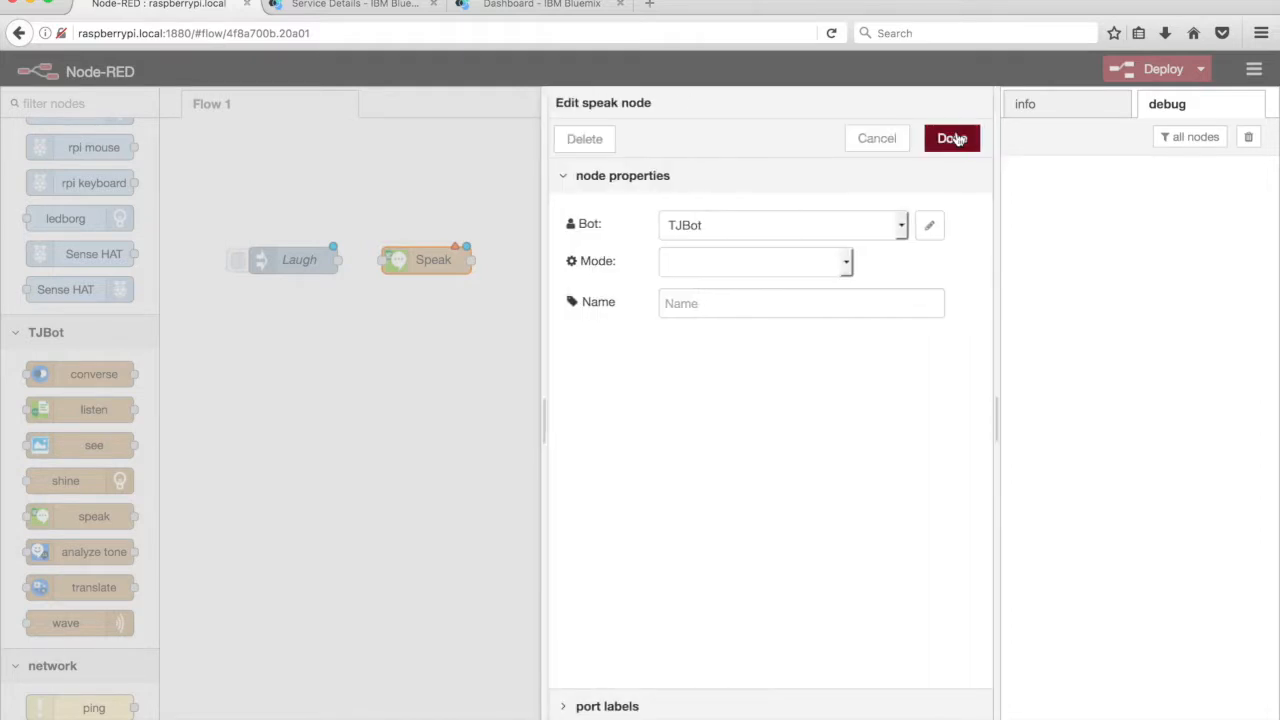
Set the speak node's mode to Play and save its settings
click(755, 261)
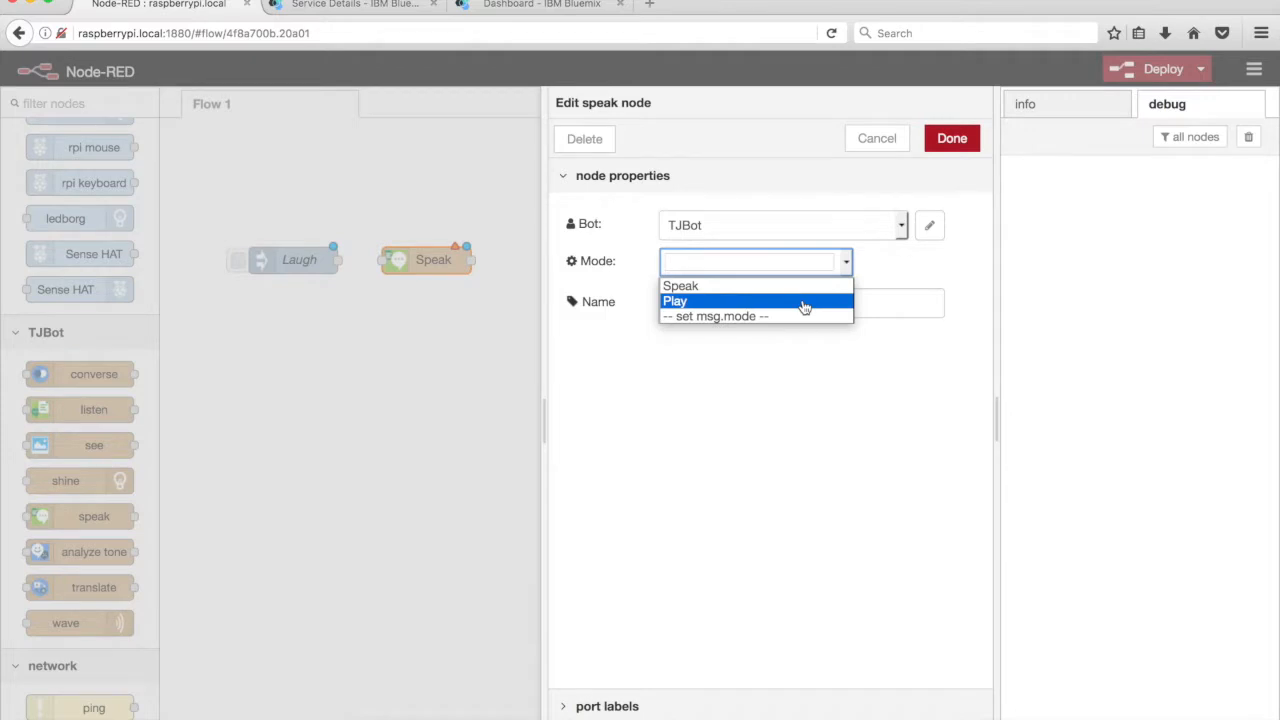
click(675, 301)
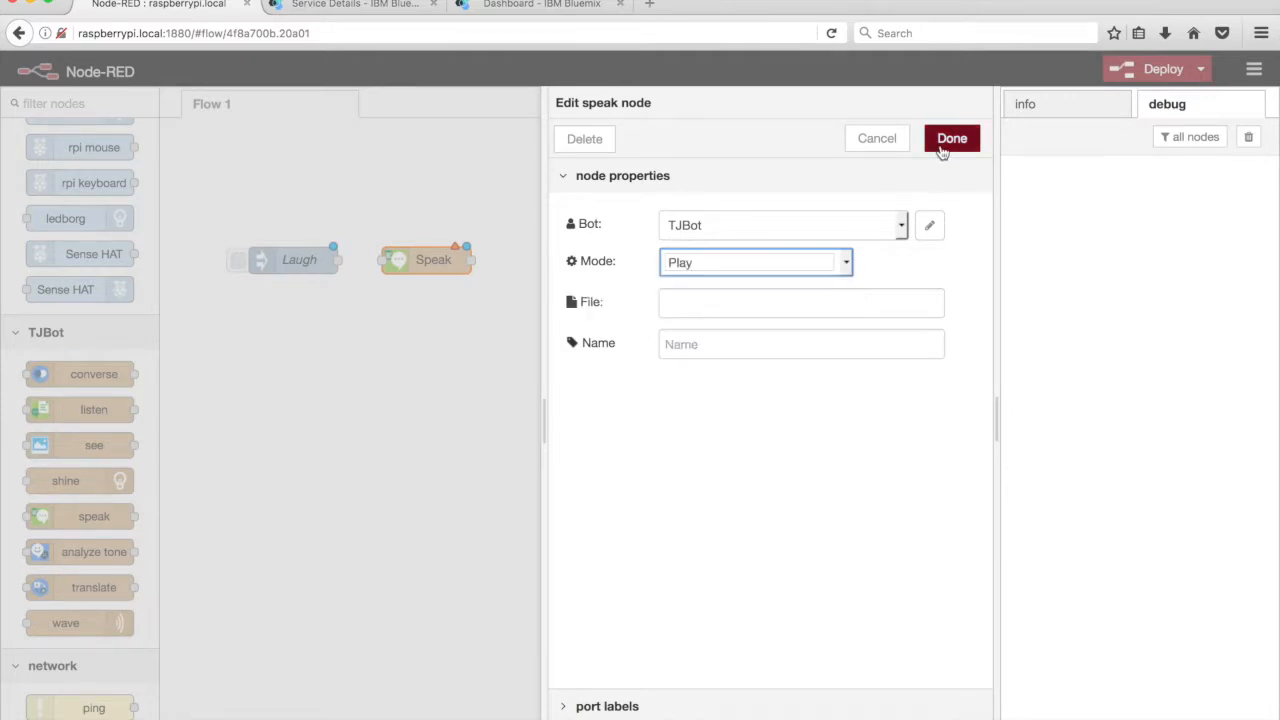
click(950, 138)
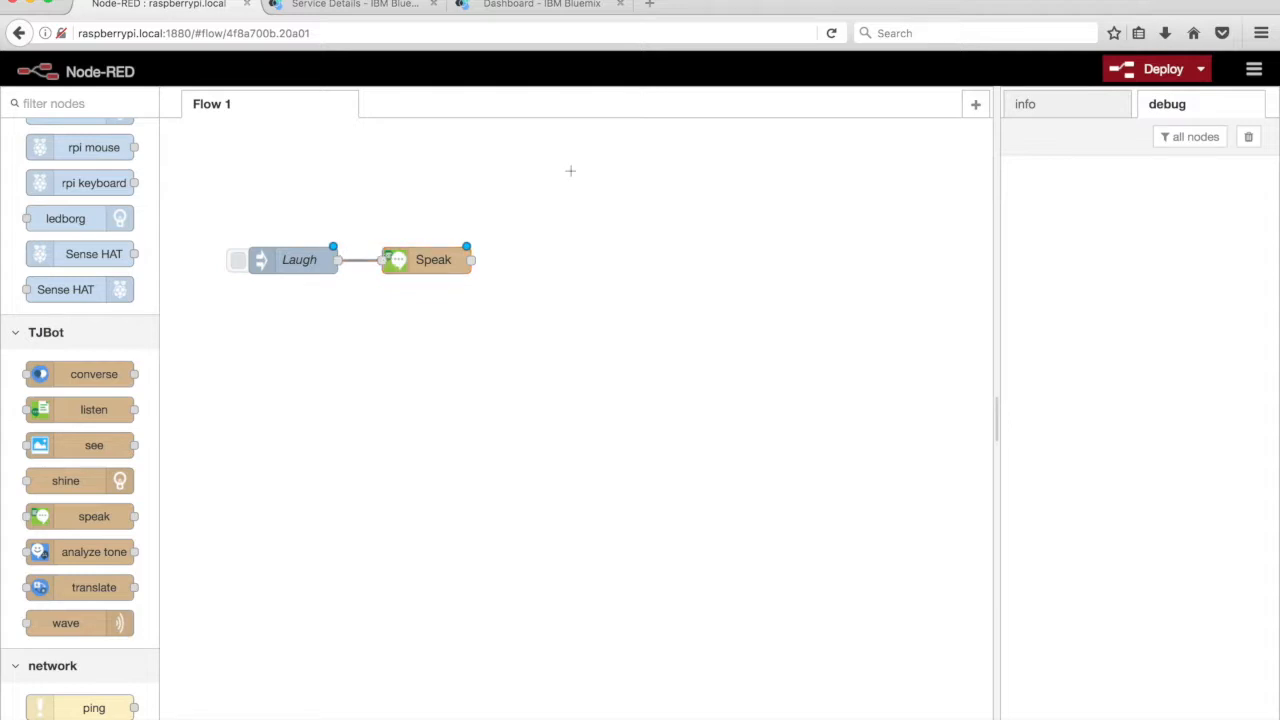
Deploy the flow and trigger the Laugh inject node
click(1163, 69)
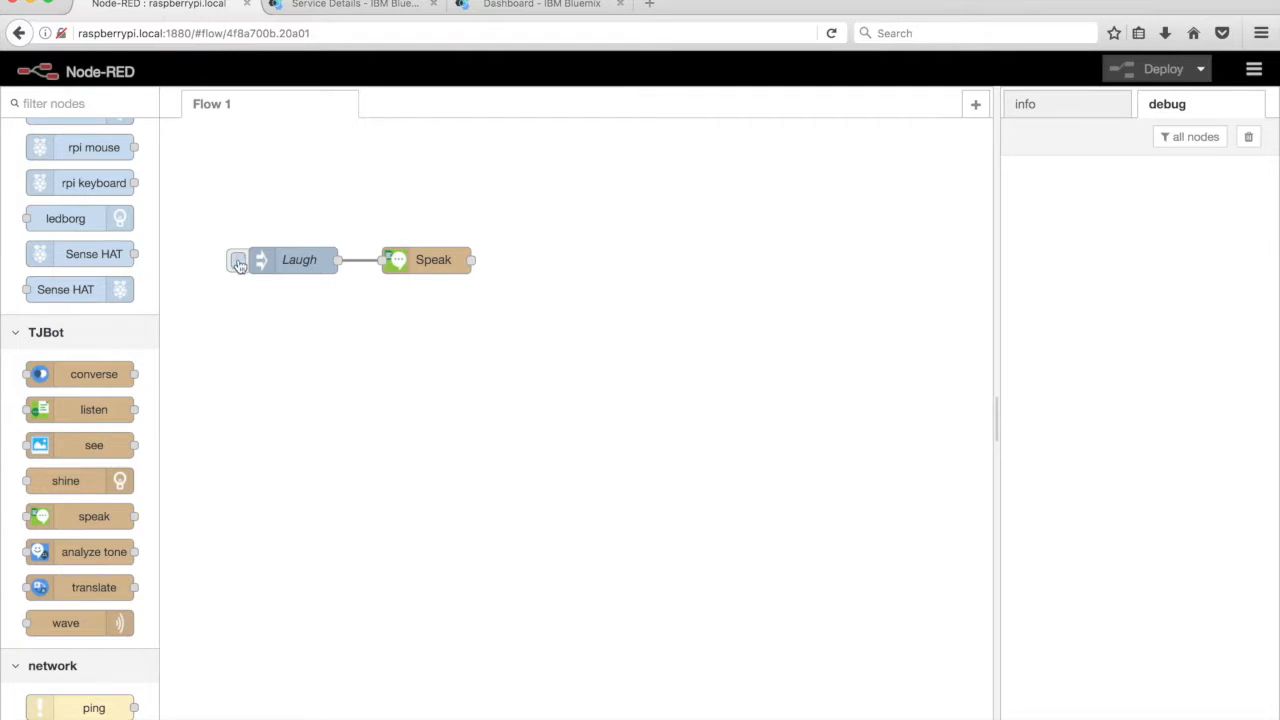
click(238, 260)
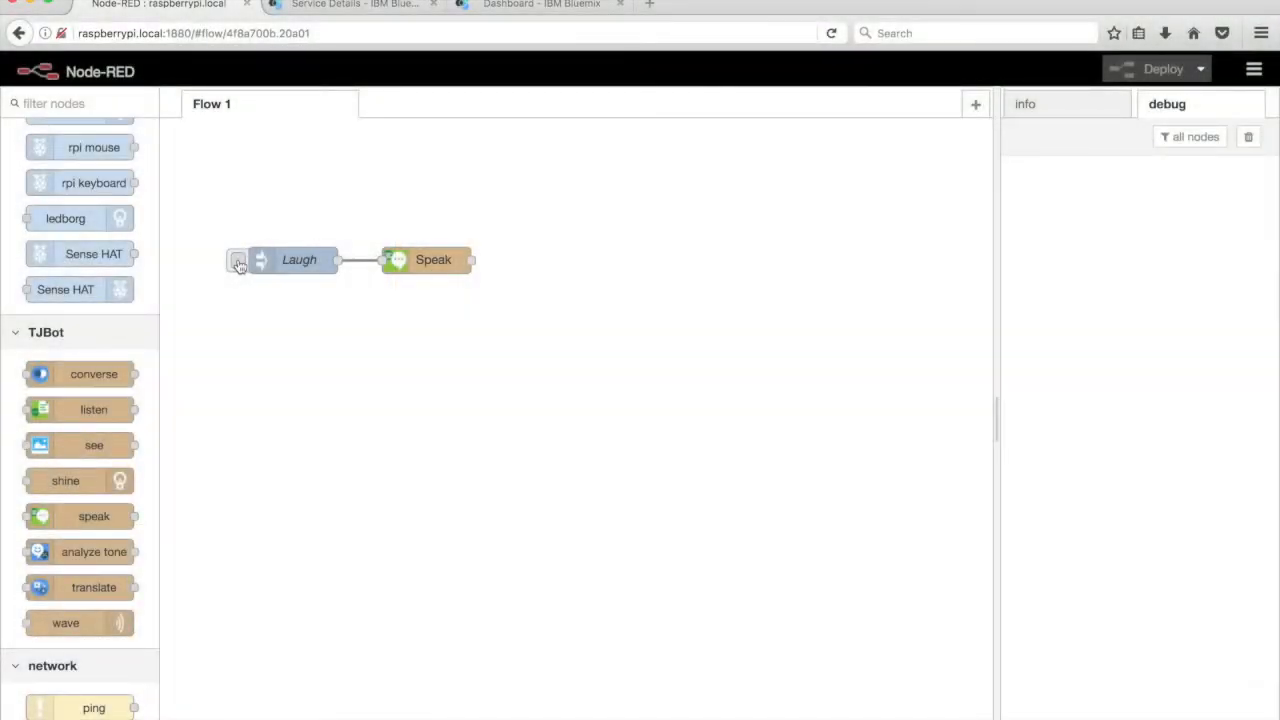
Add a second inject node below Laugh and open its settings
scroll(down, 3)
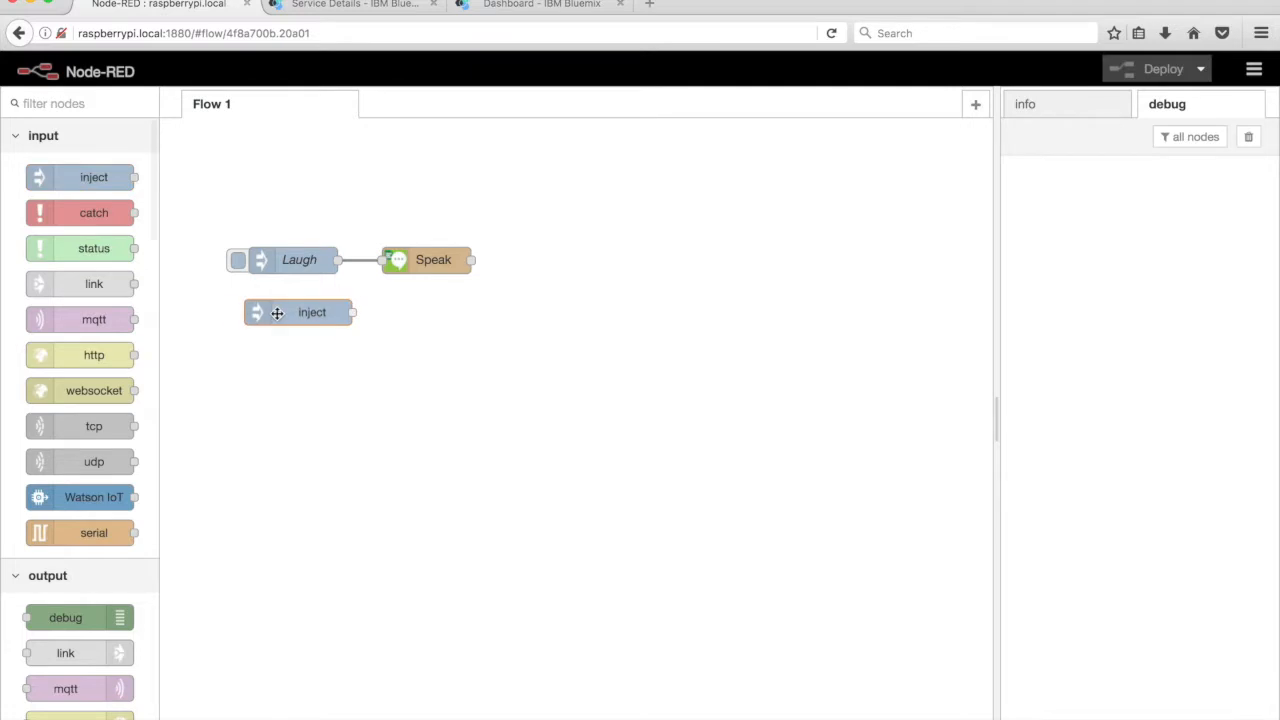
double_click(299, 312)
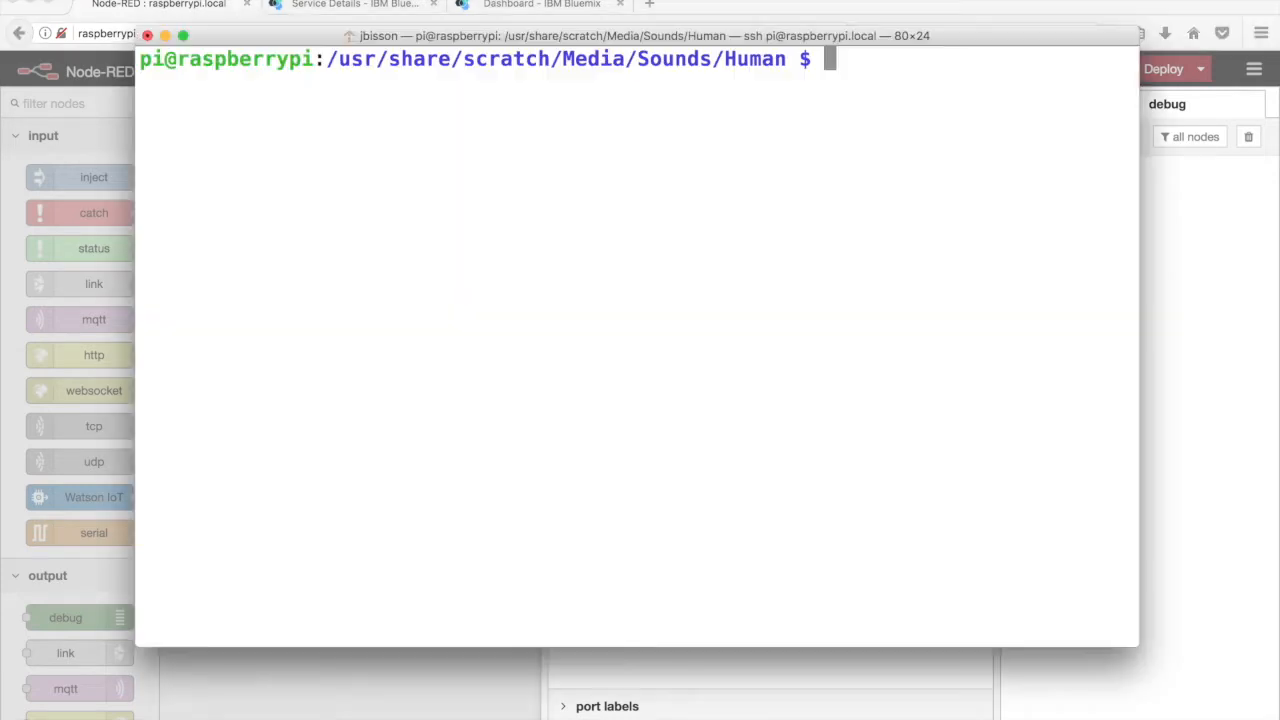
List the Human sound files with ls and copy the folder path for the payload
text(ls)
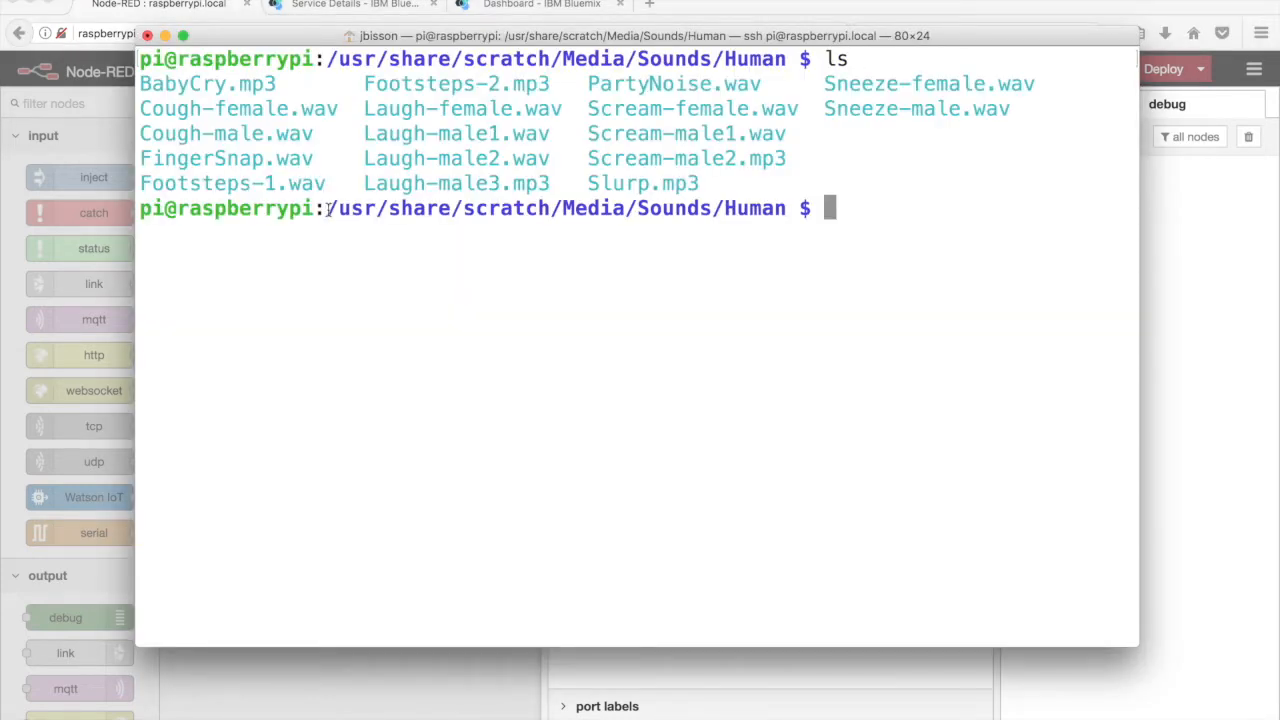
drag(328, 208, 787, 208)
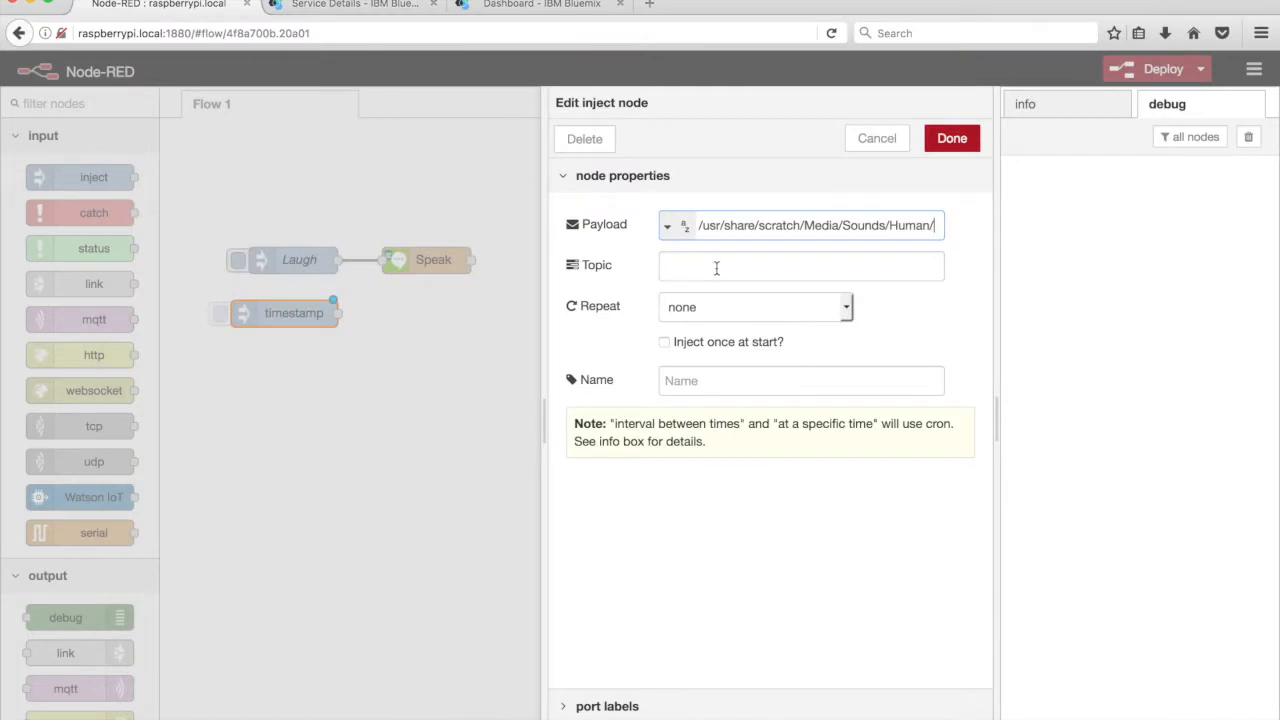
Name the inject node Cough, confirm it, and wire it to the Speak node
click(800, 380)
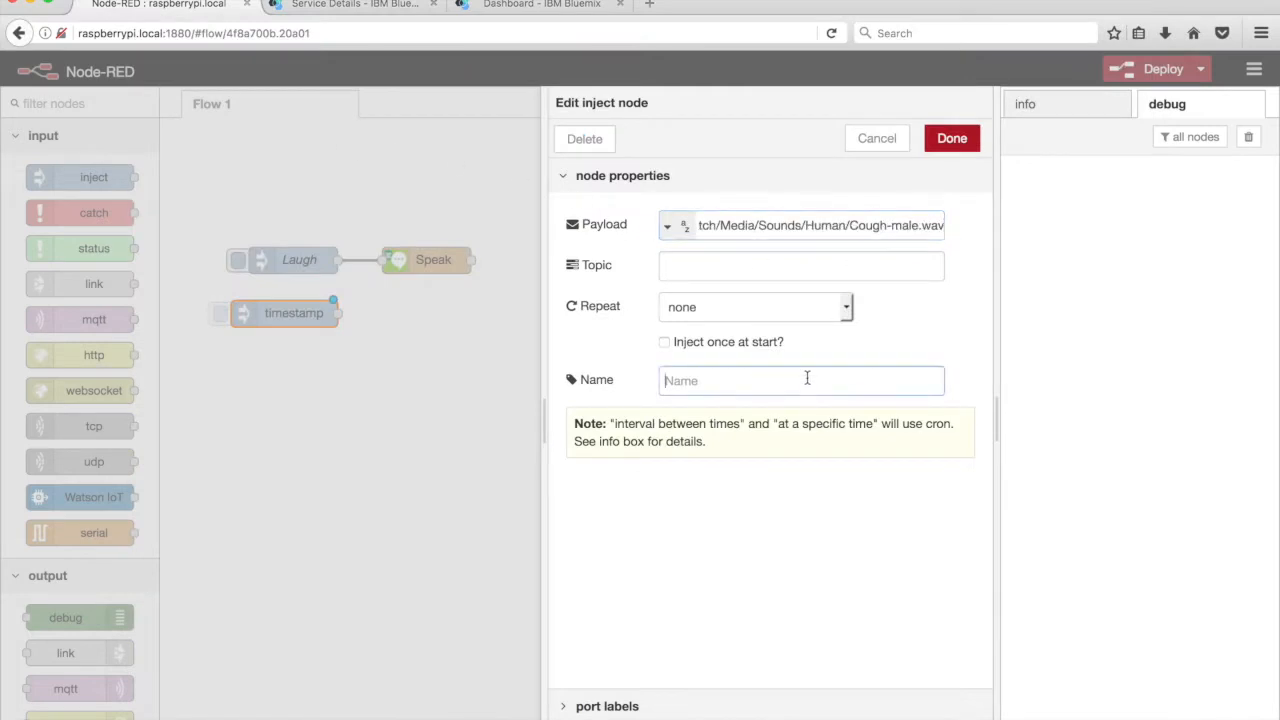
text(Cough)
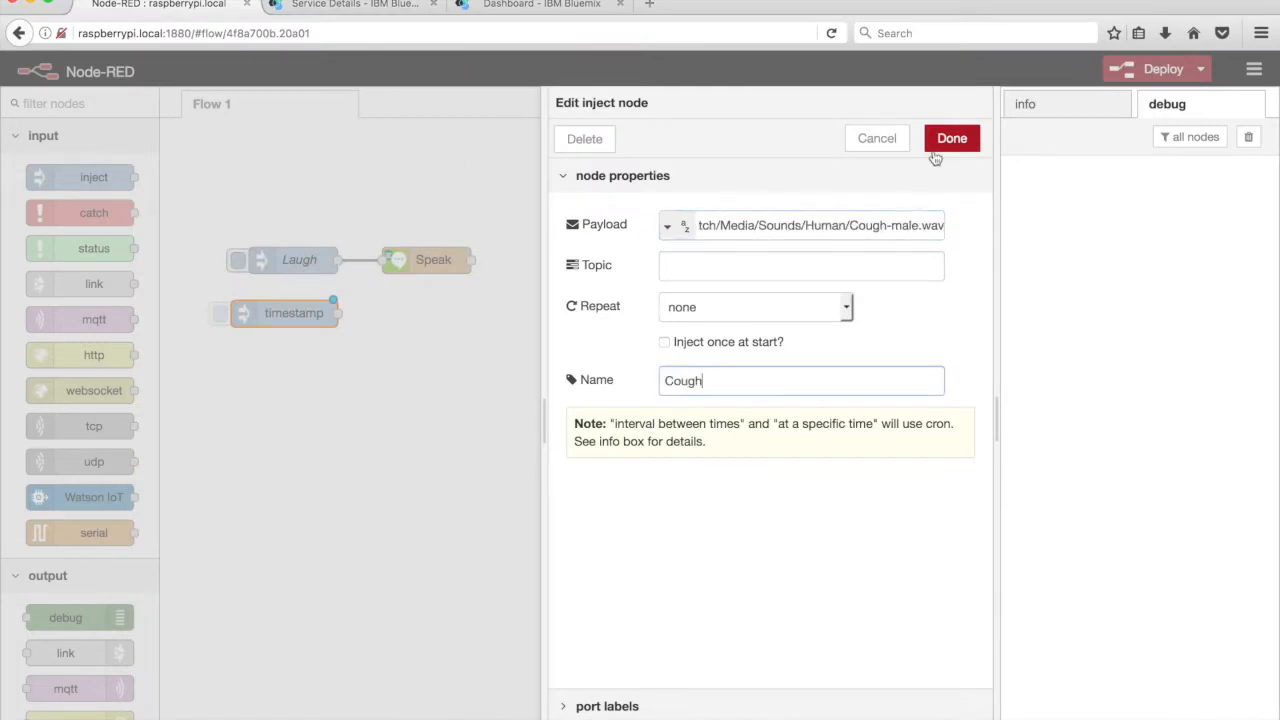
click(951, 138)
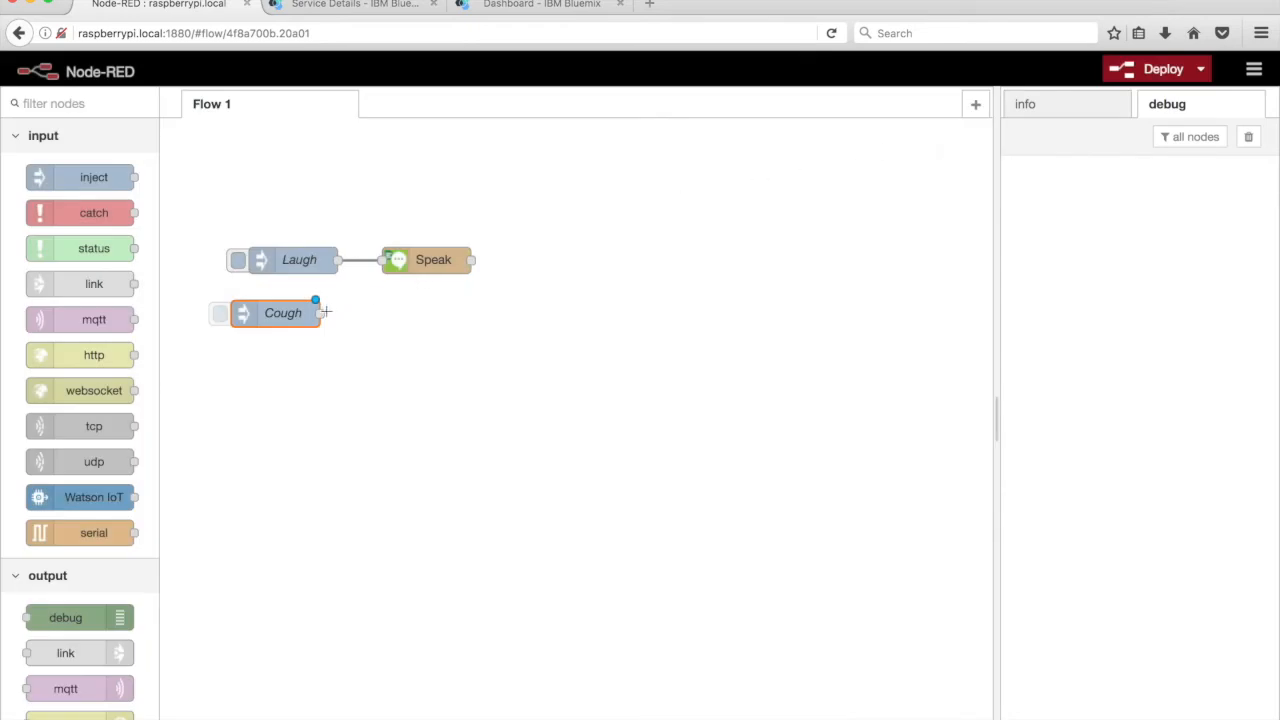
drag(317, 313, 395, 259)
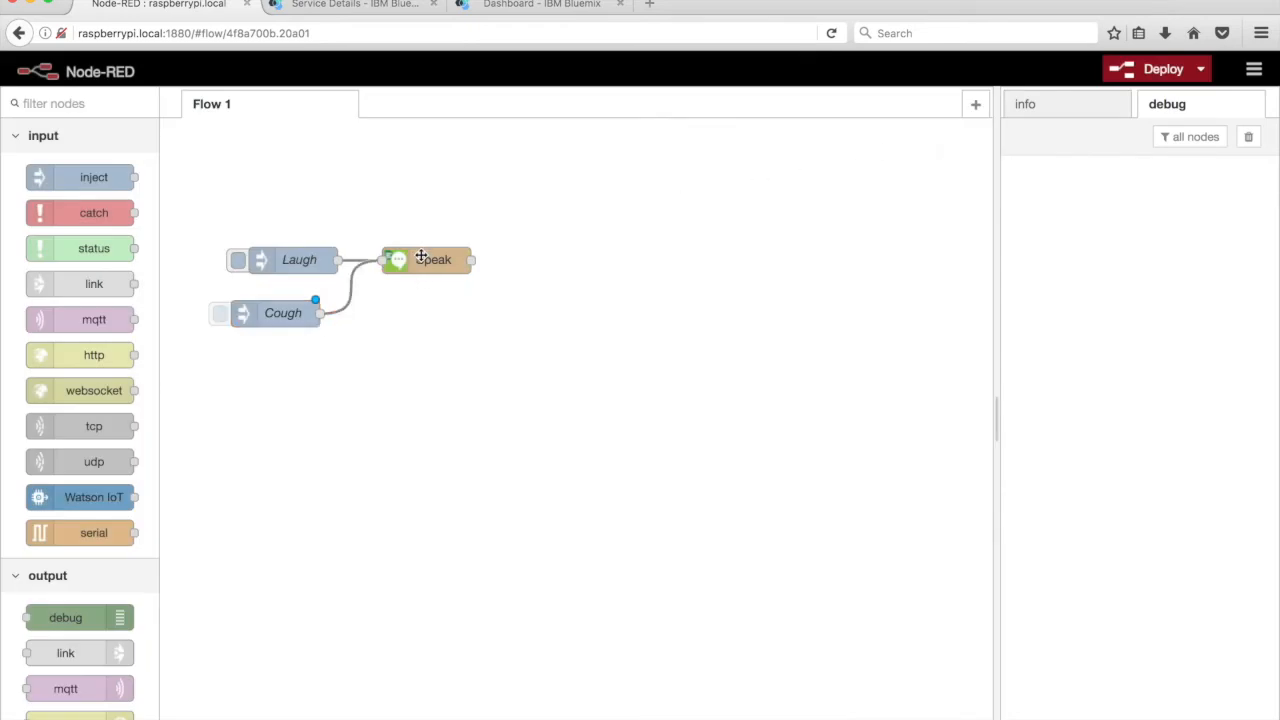
Deploy the flow and trigger the Cough inject node to play the cough sound
click(1161, 69)
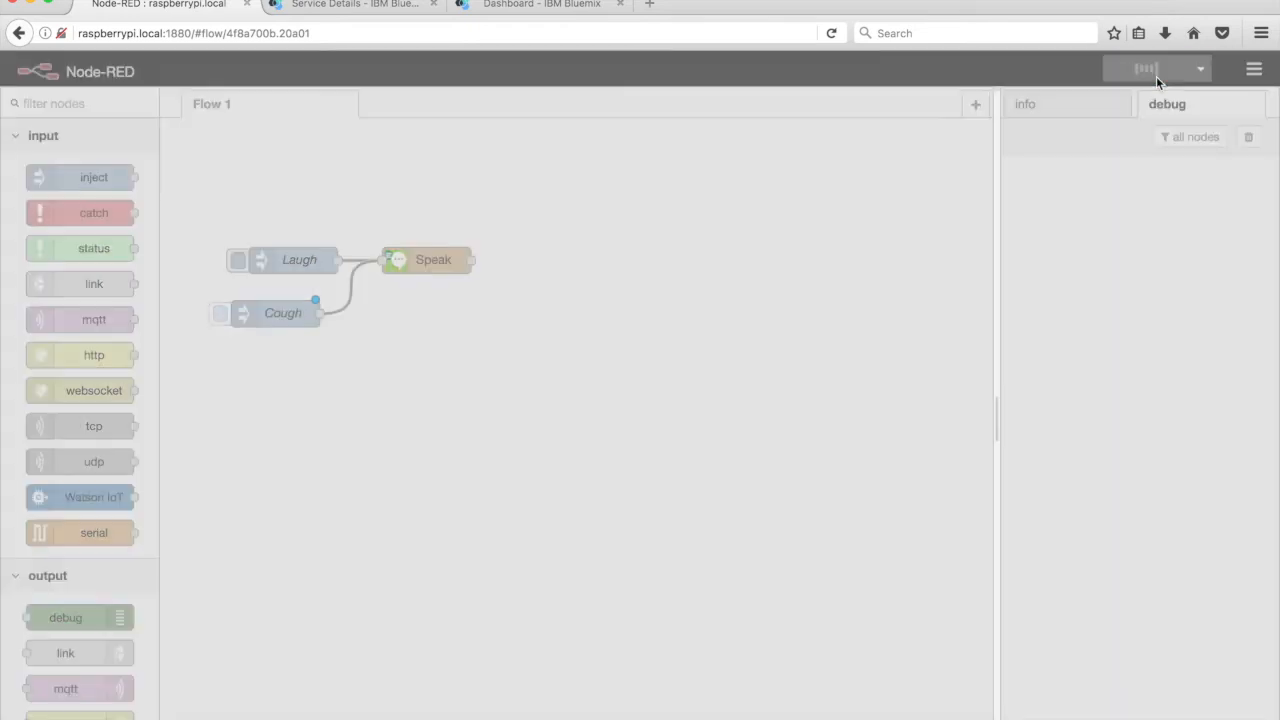
click(1160, 68)
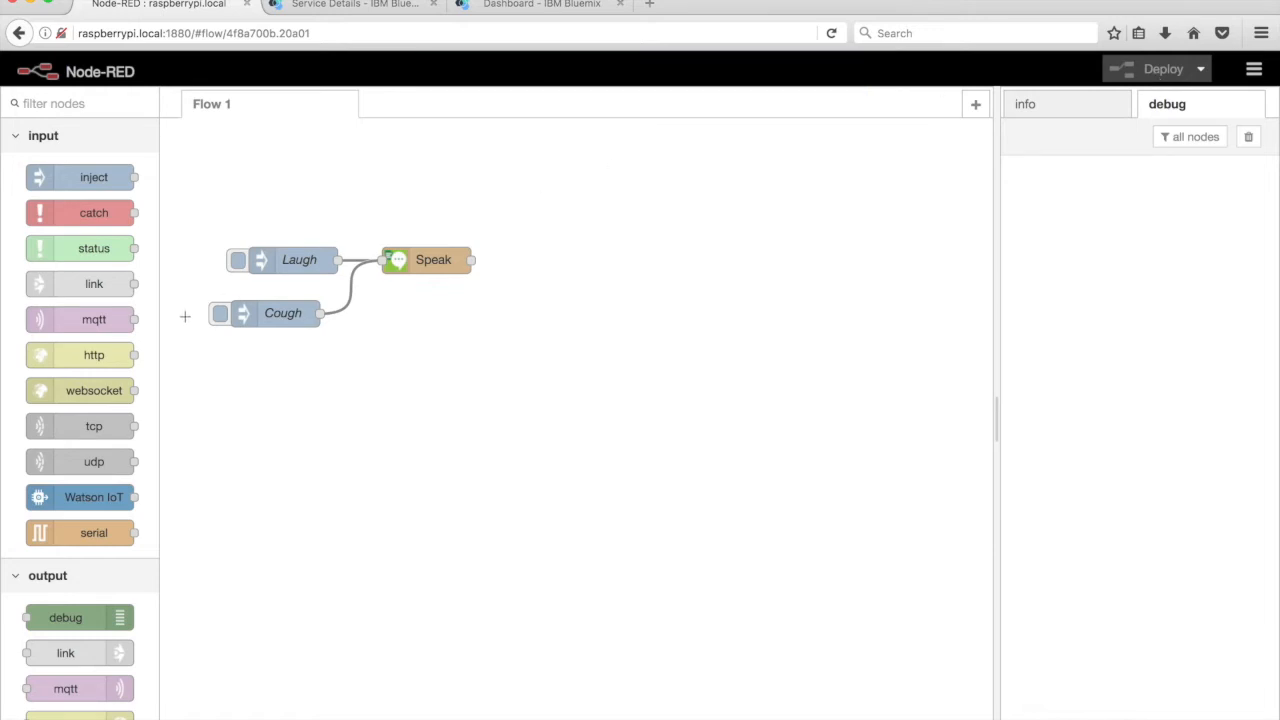
click(219, 313)
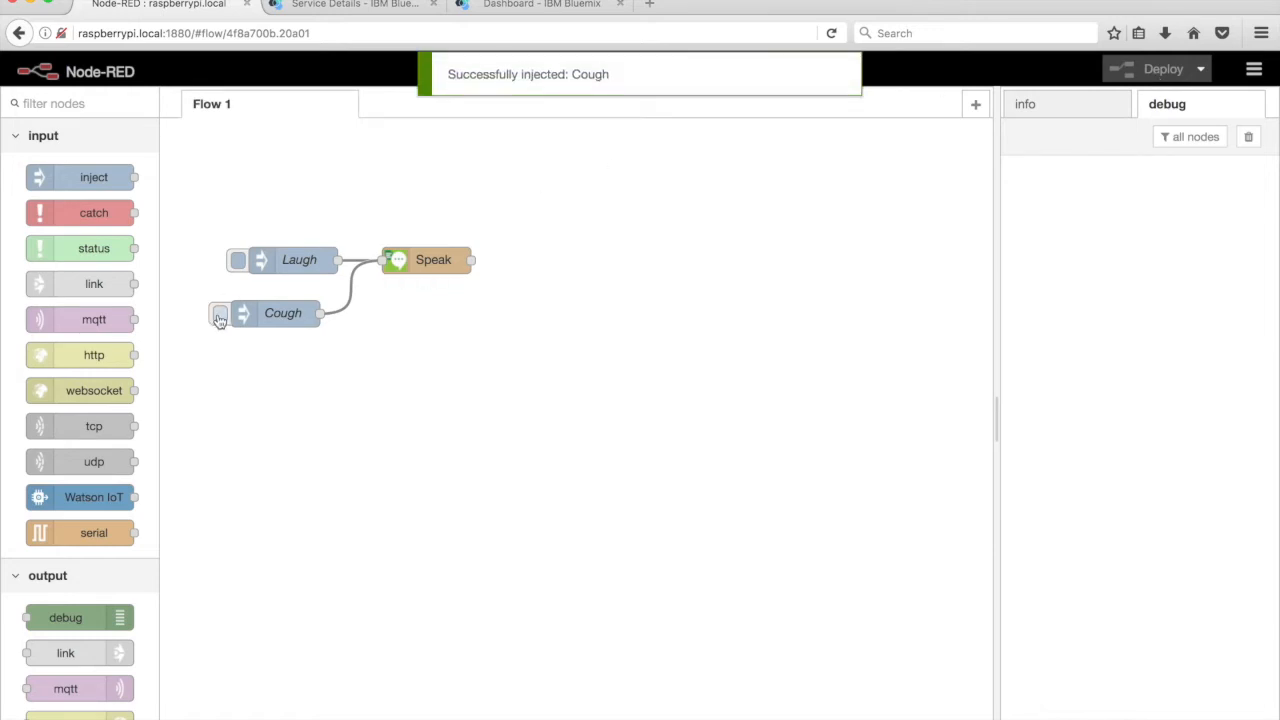